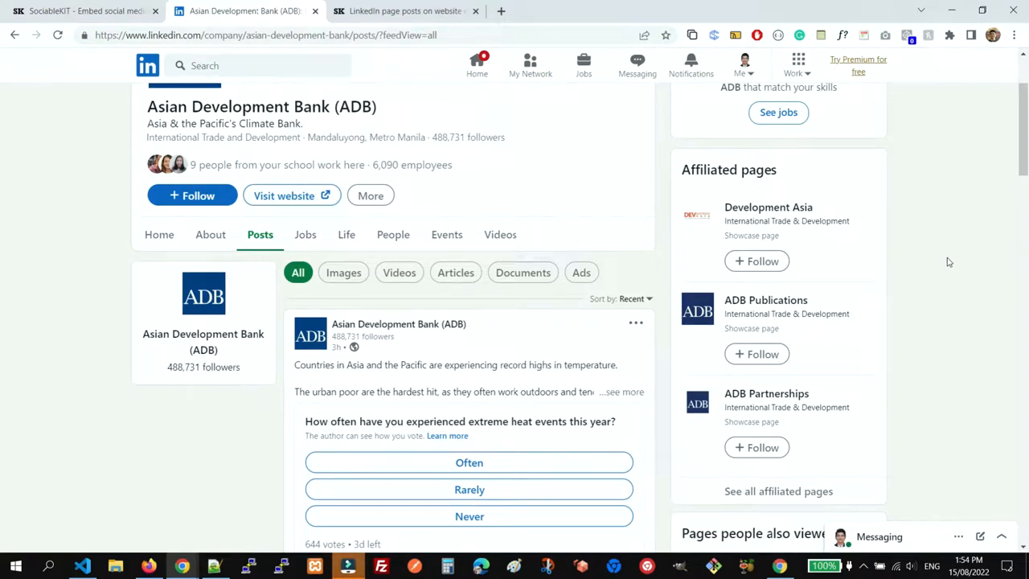
pyautogui.moveTo(937, 265)
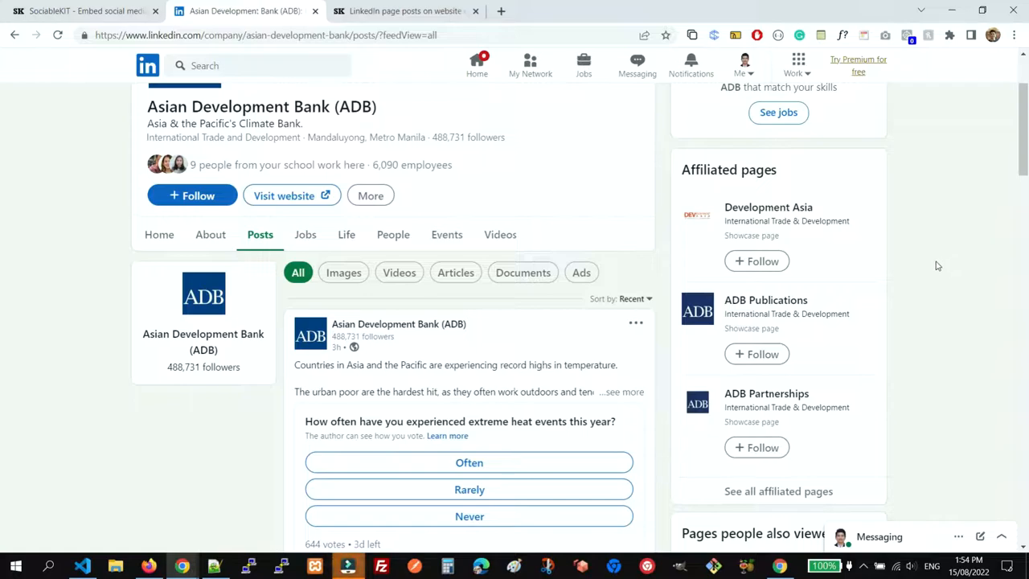
pyautogui.moveTo(930, 274)
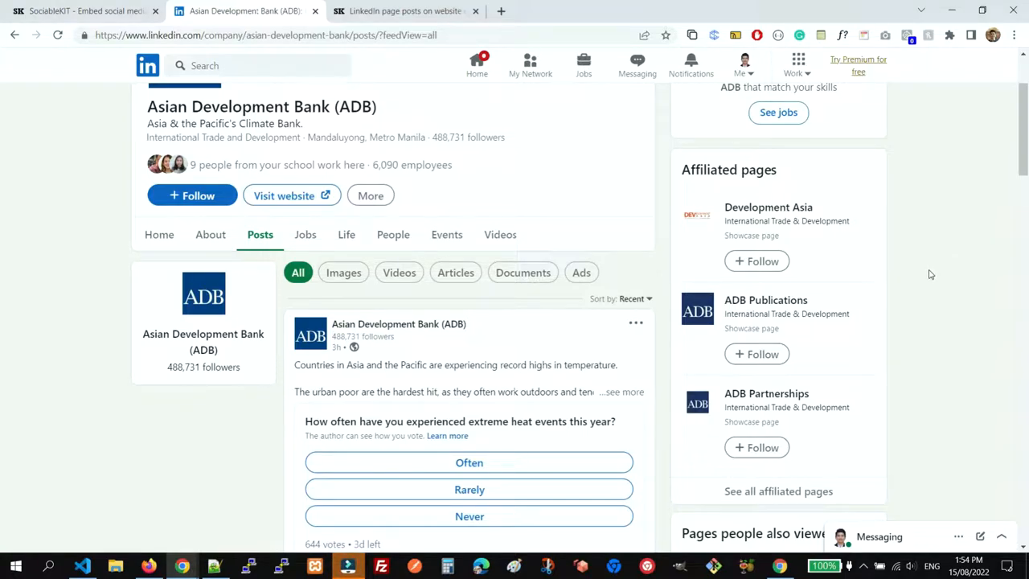
pyautogui.moveTo(399, 181)
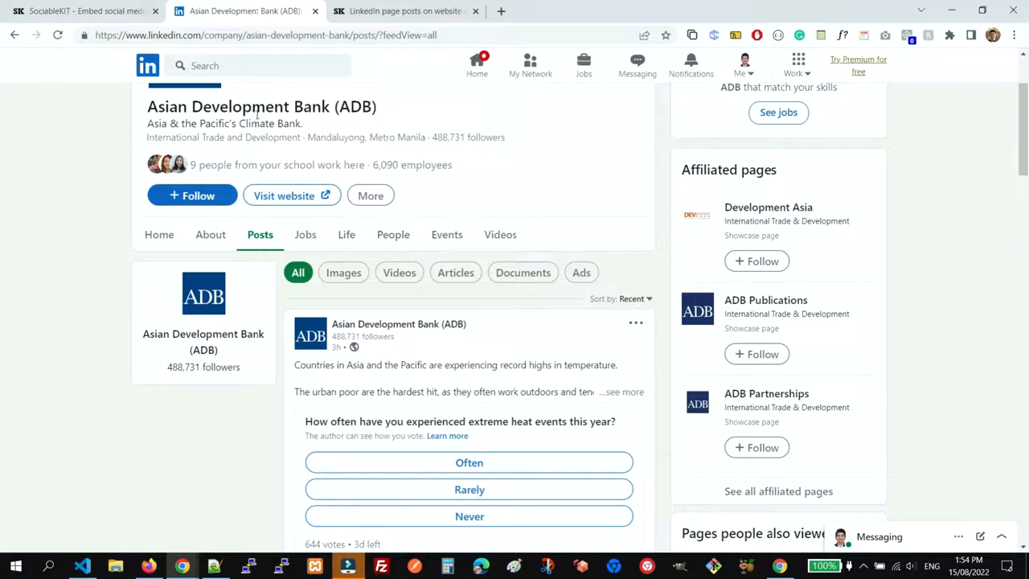
pyautogui.moveTo(273, 106)
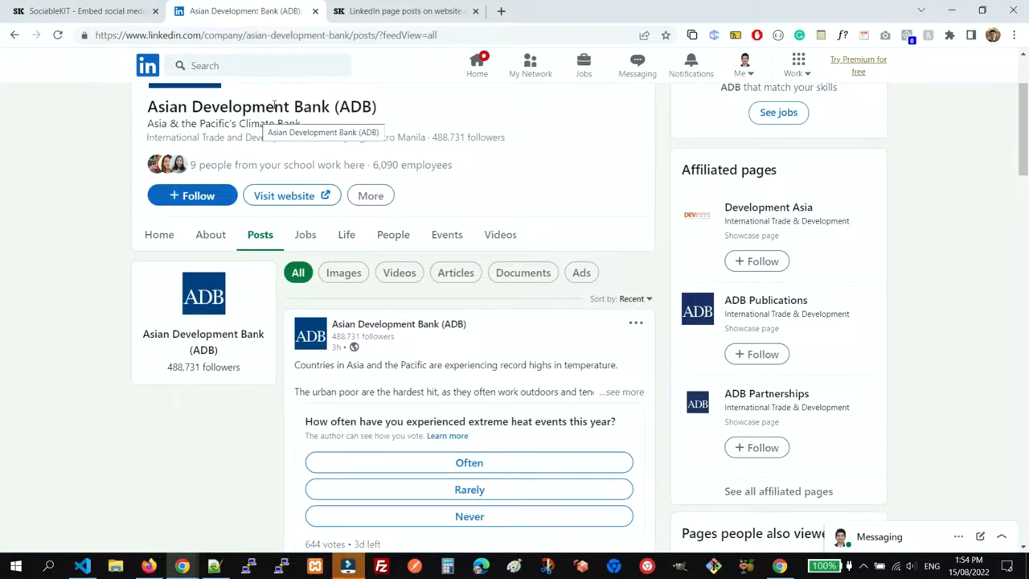
pyautogui.moveTo(133, 117)
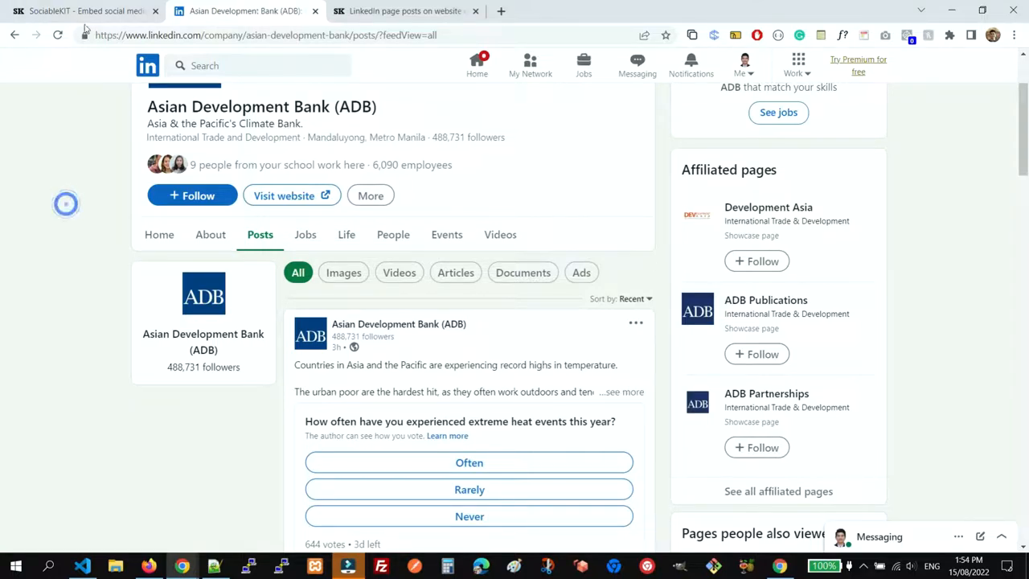
# Sign in to SociableKIT with the saved 'mike' account credentials from autofill
pyautogui.click(76, 12)
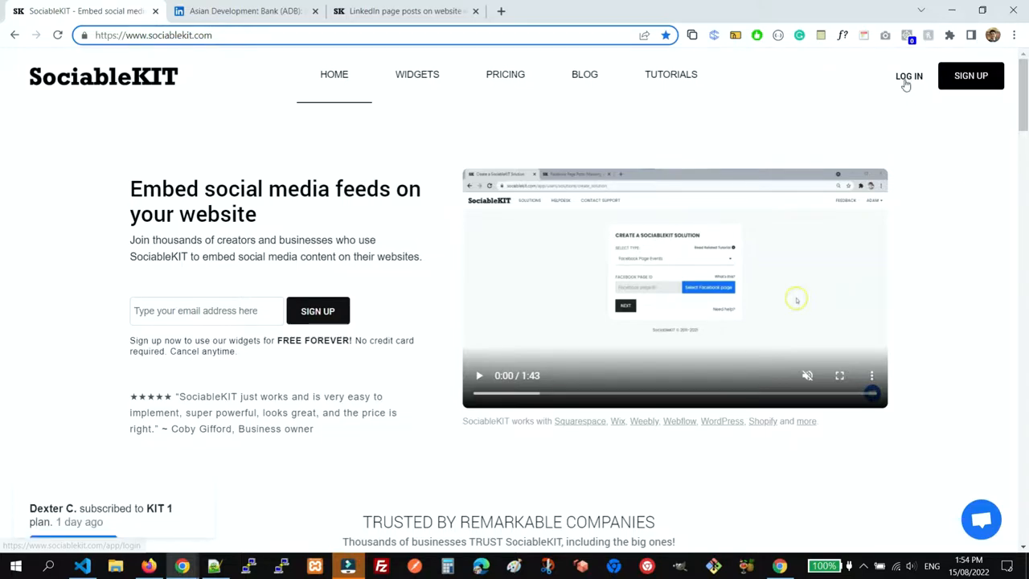
pyautogui.click(907, 75)
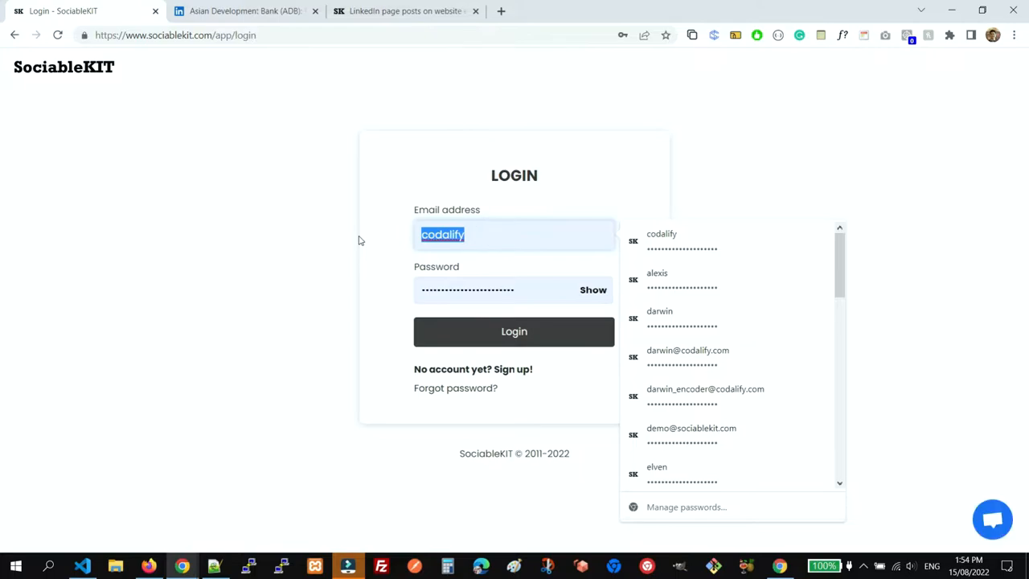
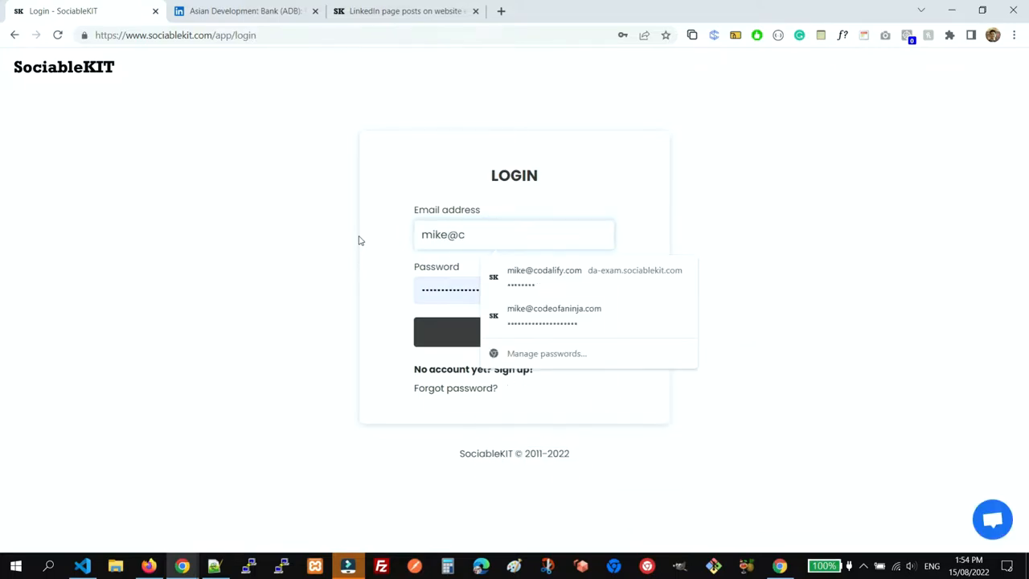
pyautogui.click(554, 308)
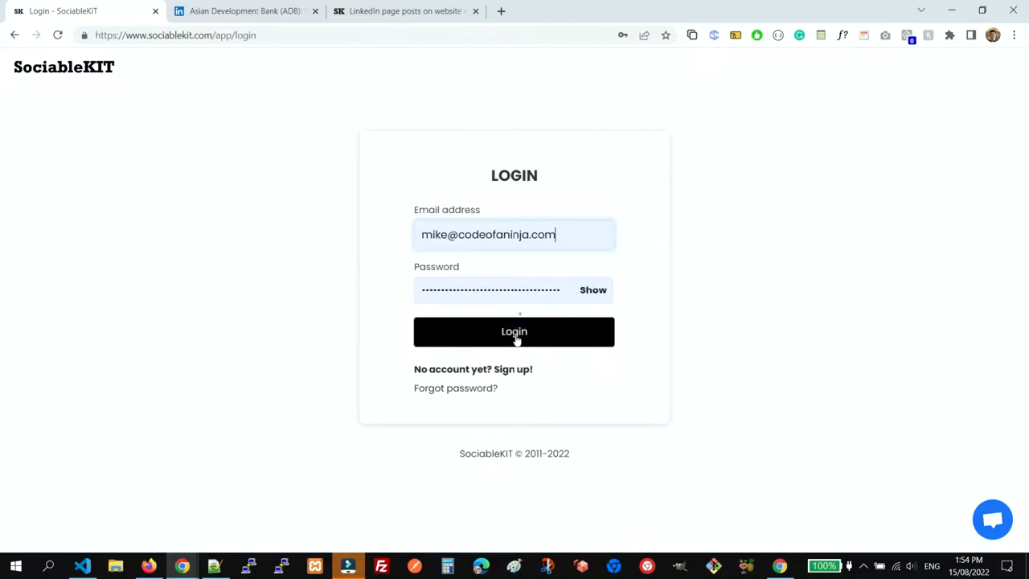
pyautogui.click(513, 332)
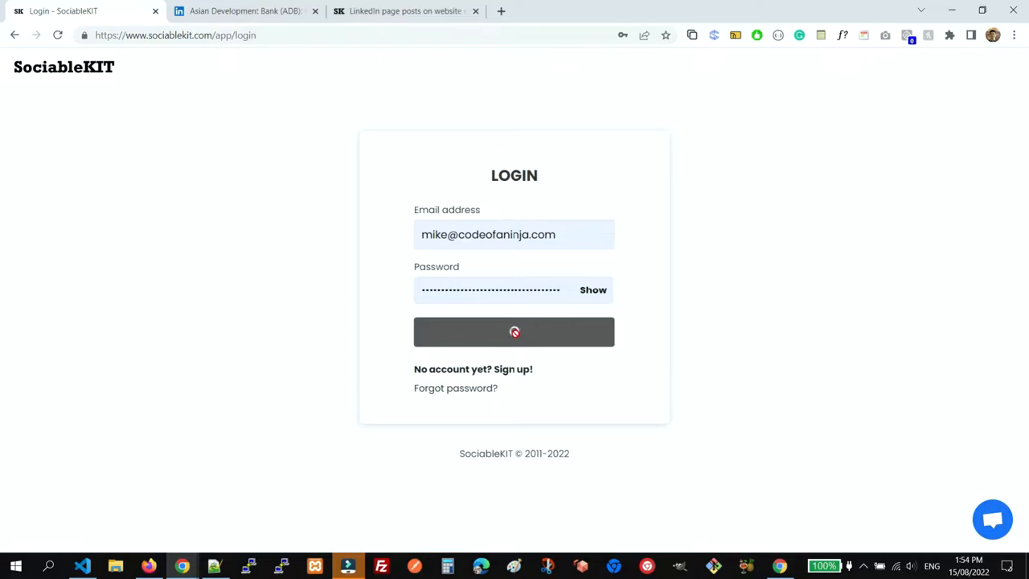
pyautogui.click(514, 332)
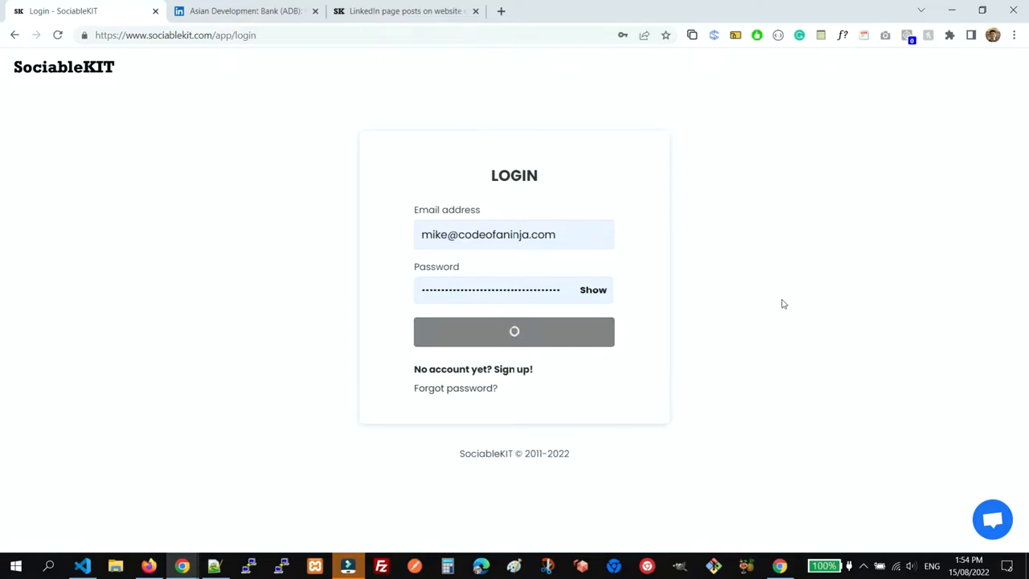
# Finish signing in, open the empty My Widgets list, and begin a new widget
pyautogui.click(514, 332)
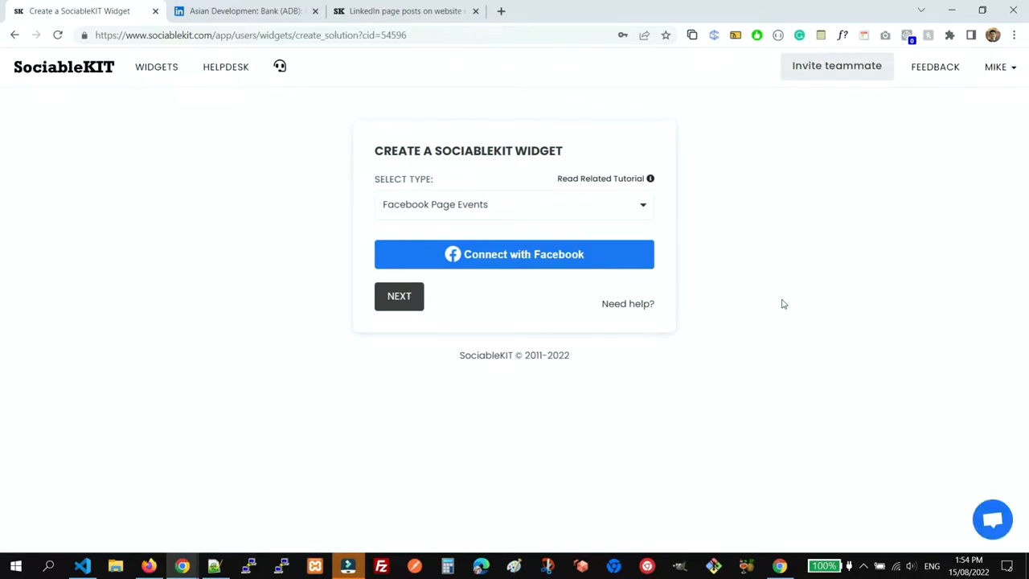
pyautogui.moveTo(434, 142)
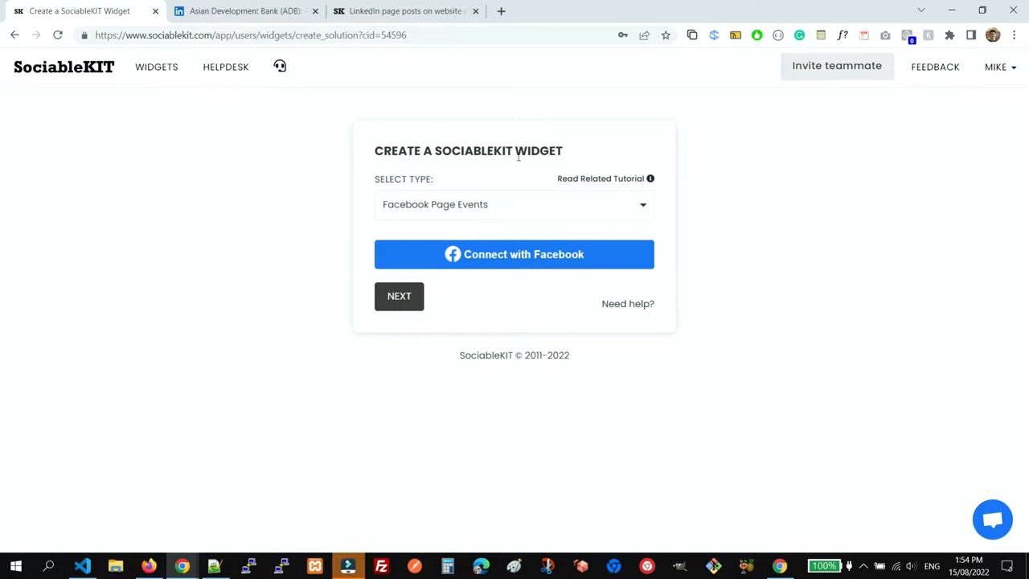
pyautogui.click(157, 67)
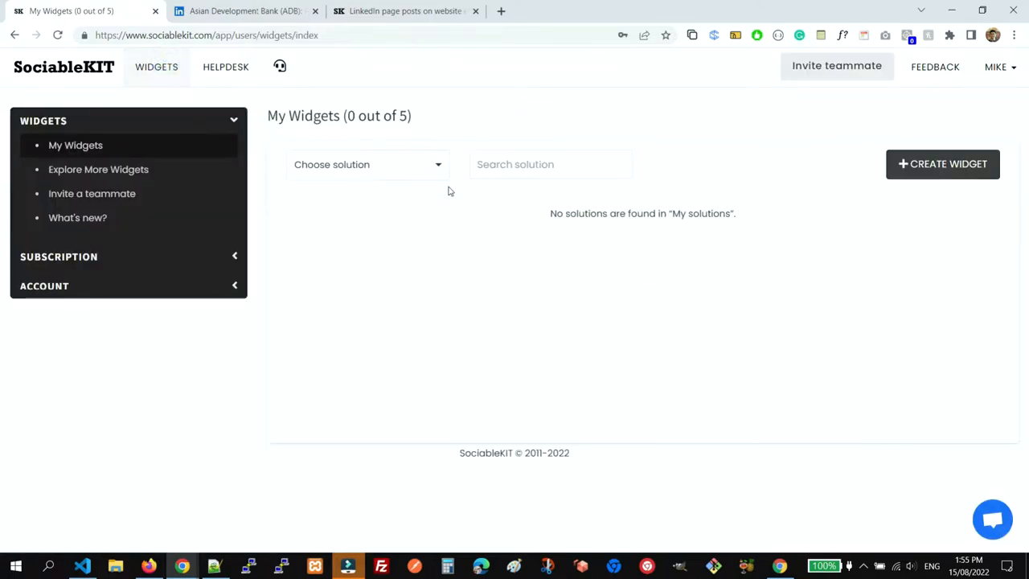
pyautogui.moveTo(610, 213)
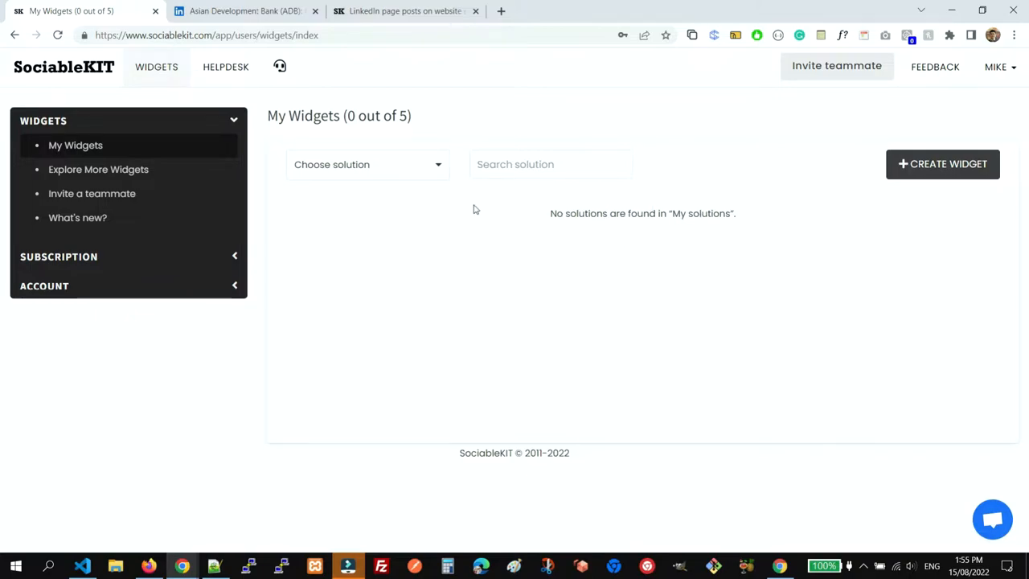
pyautogui.moveTo(715, 213)
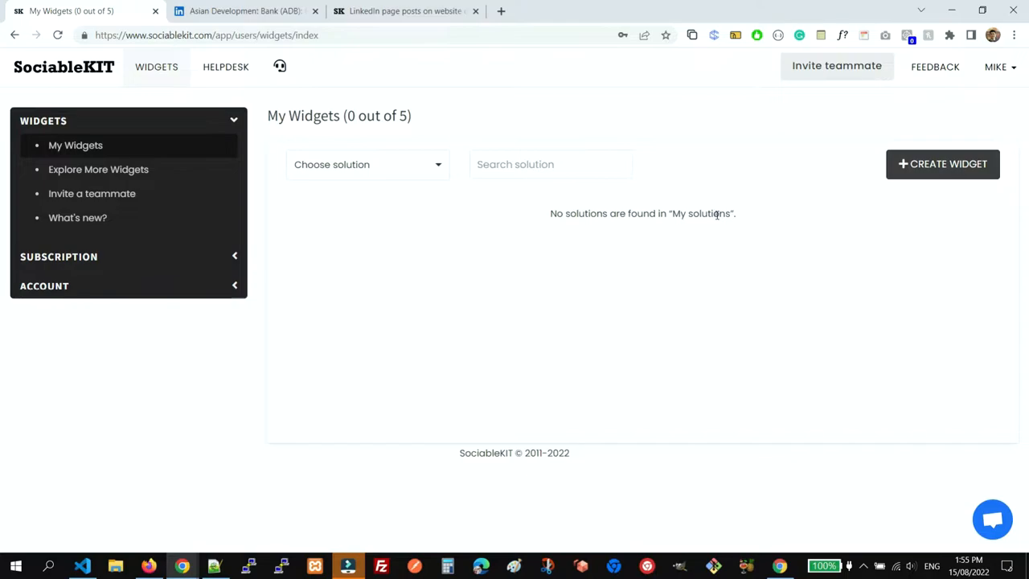
pyautogui.moveTo(793, 227)
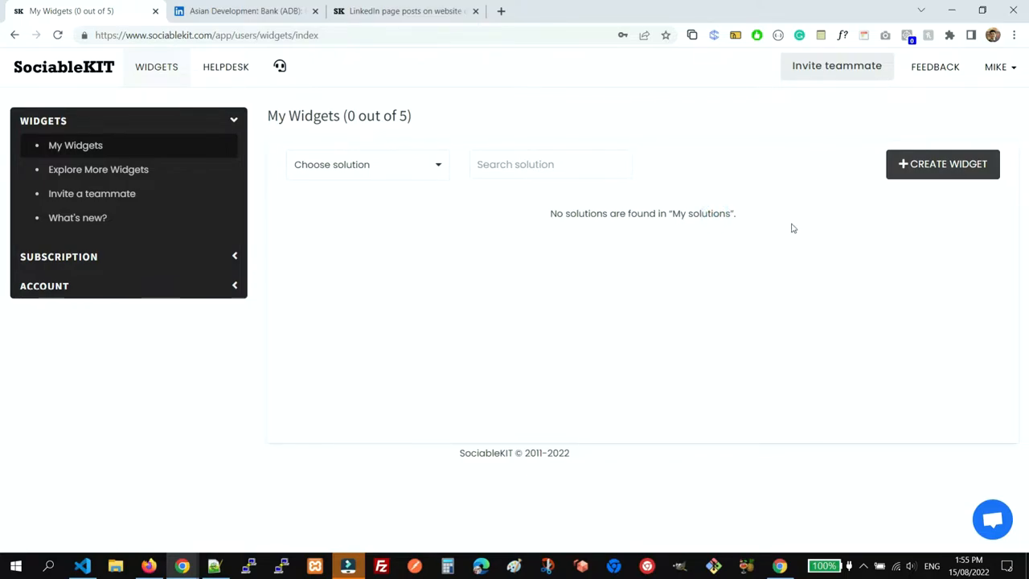
pyautogui.moveTo(943, 193)
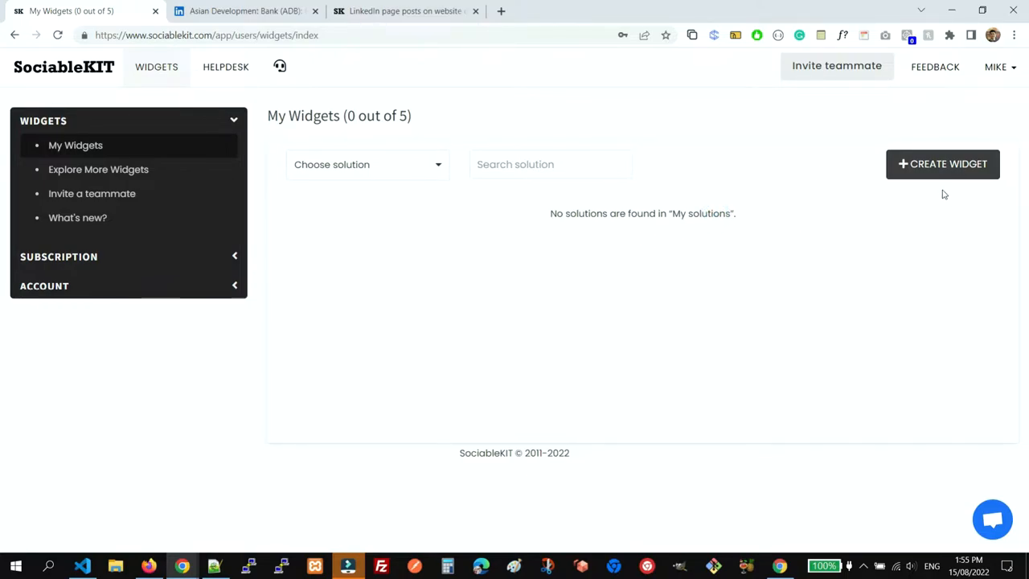
pyautogui.click(942, 164)
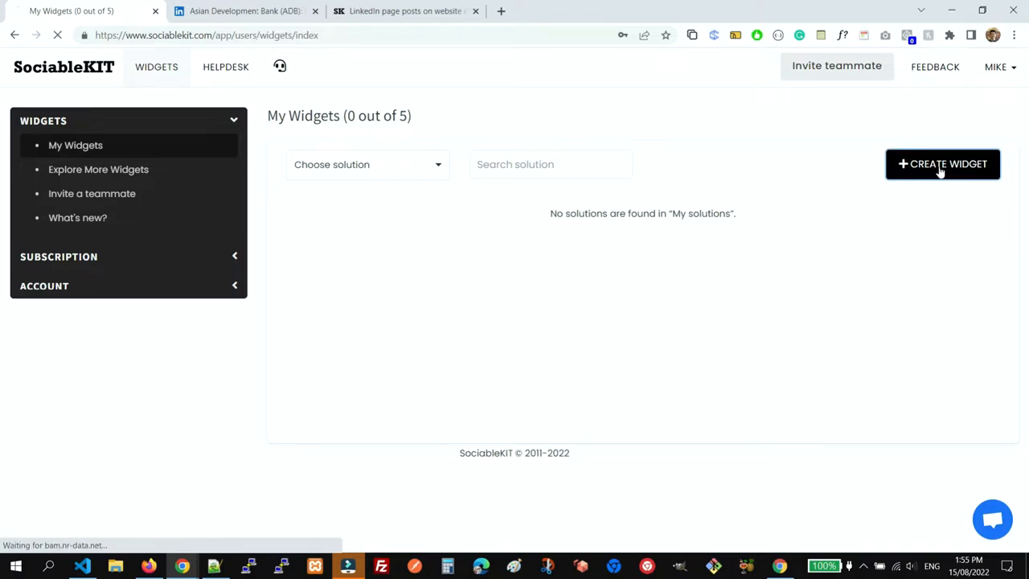
# Search widget types for 'linked' and select LinkedIn Page Posts
pyautogui.click(942, 164)
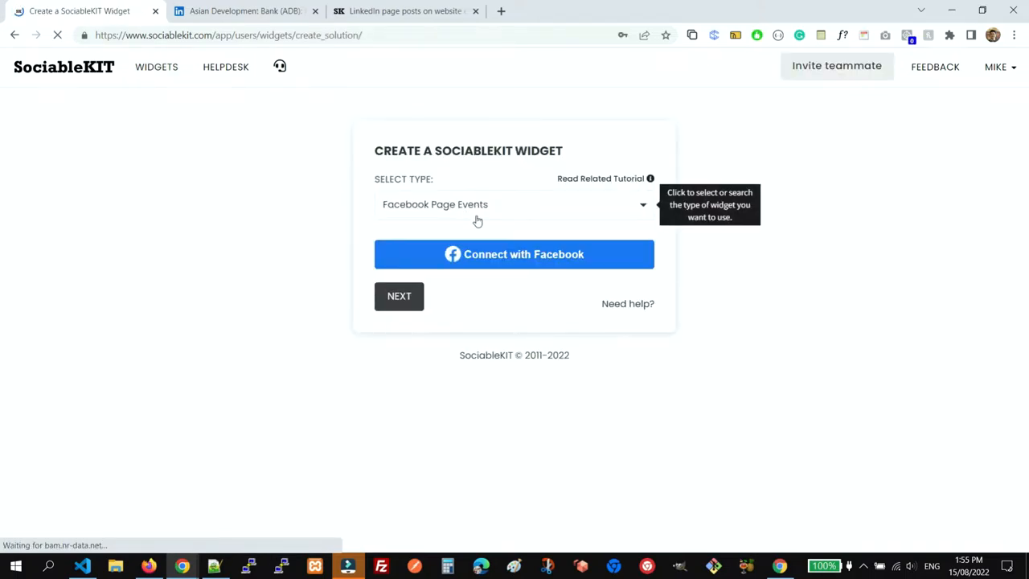
pyautogui.click(515, 204)
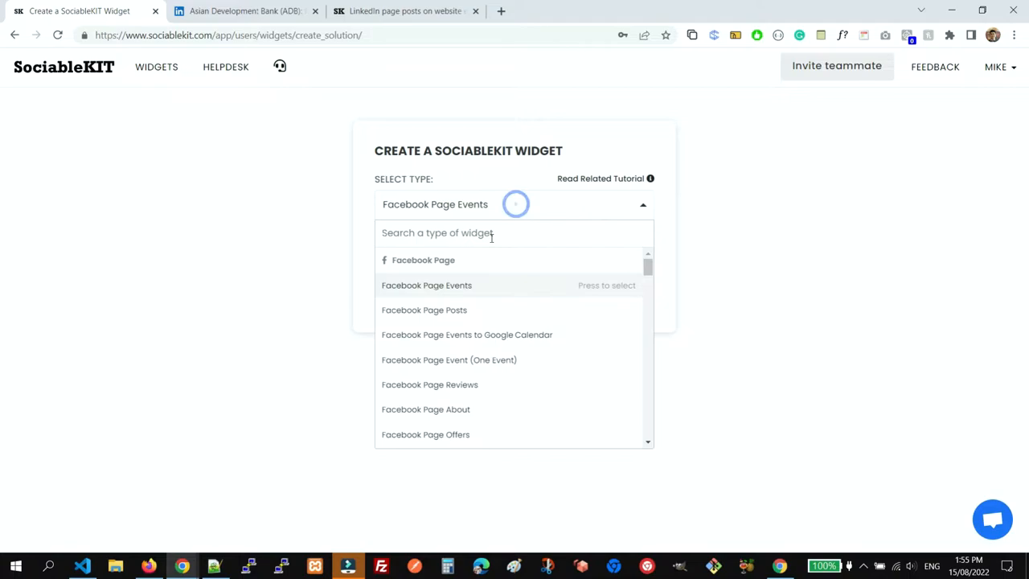
pyautogui.click(489, 234)
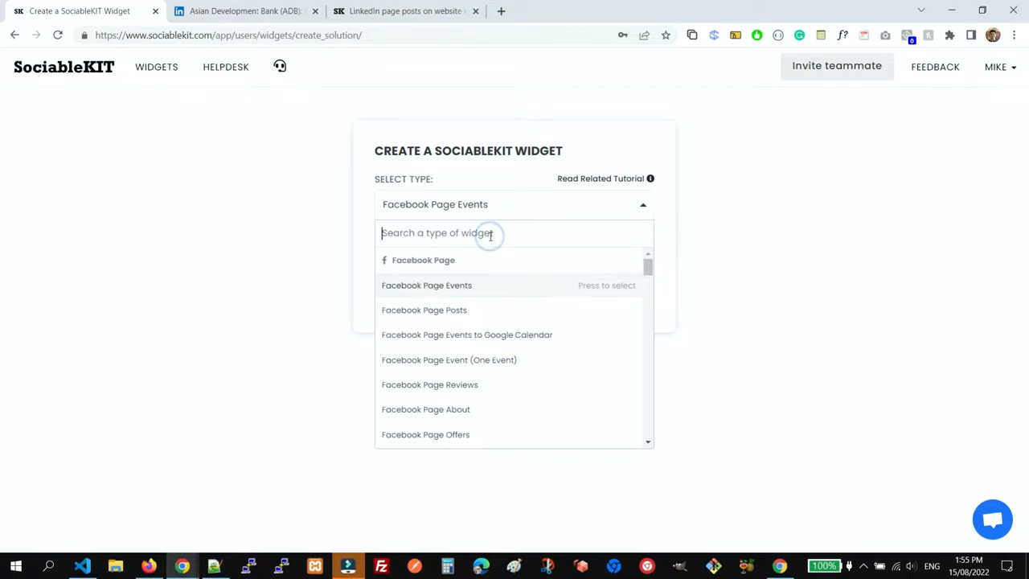
pyautogui.write('linked')
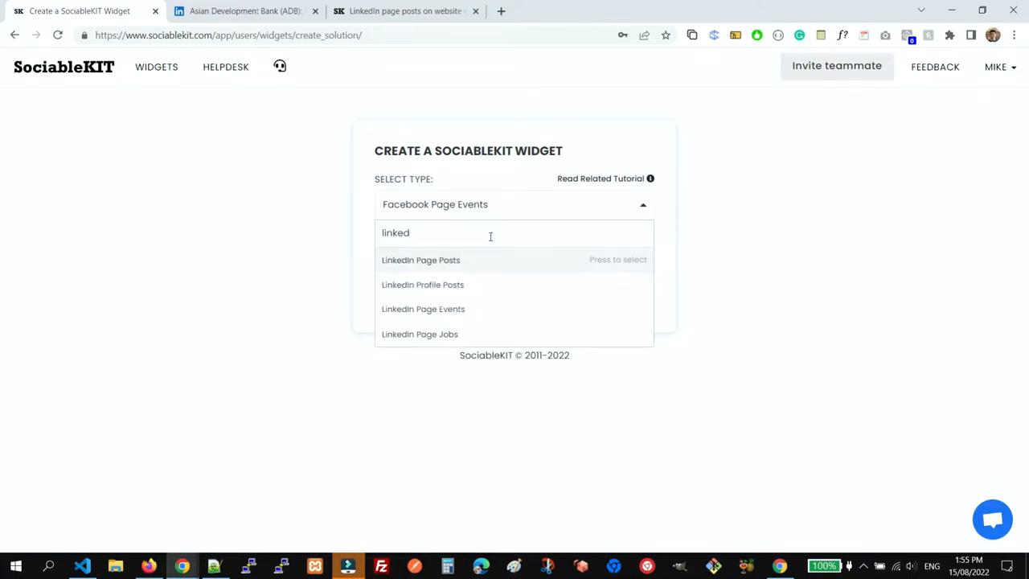
pyautogui.moveTo(470, 260)
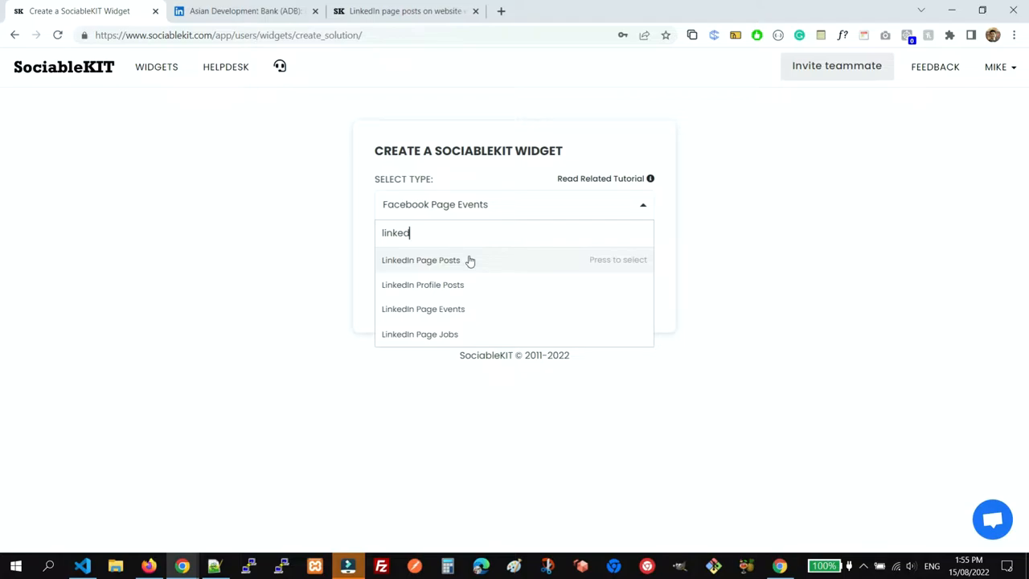
pyautogui.moveTo(468, 265)
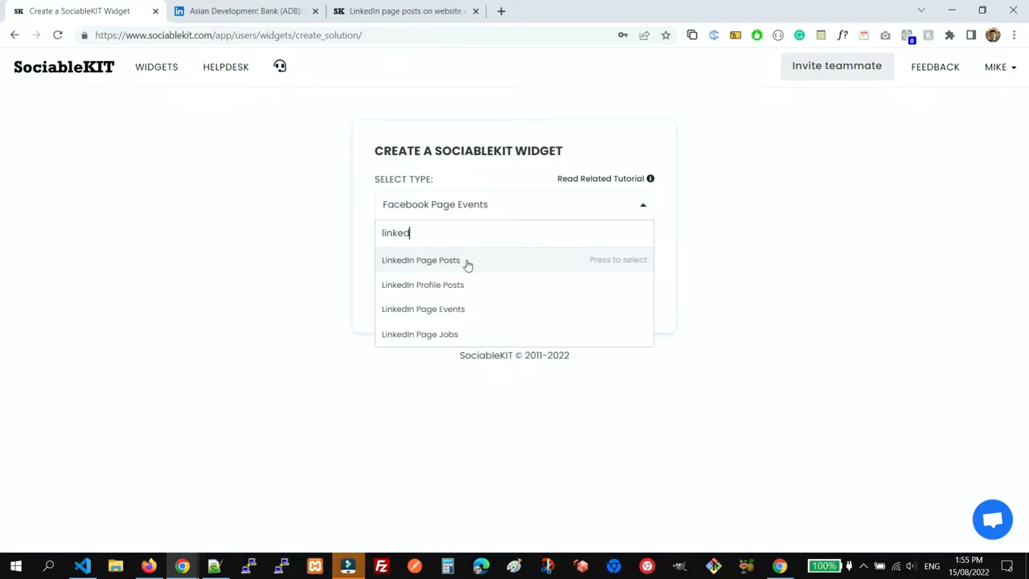
pyautogui.moveTo(471, 264)
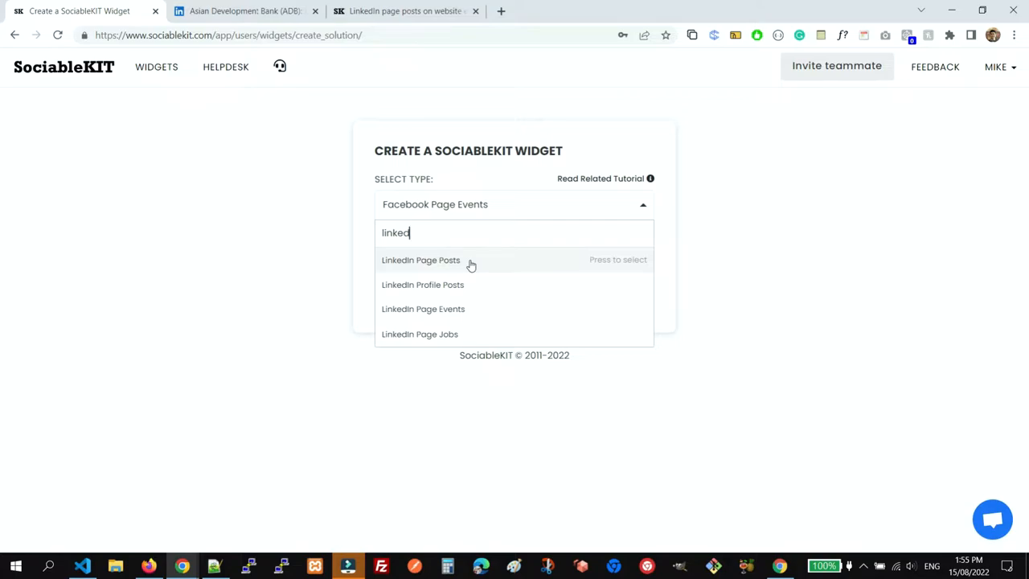
pyautogui.moveTo(462, 290)
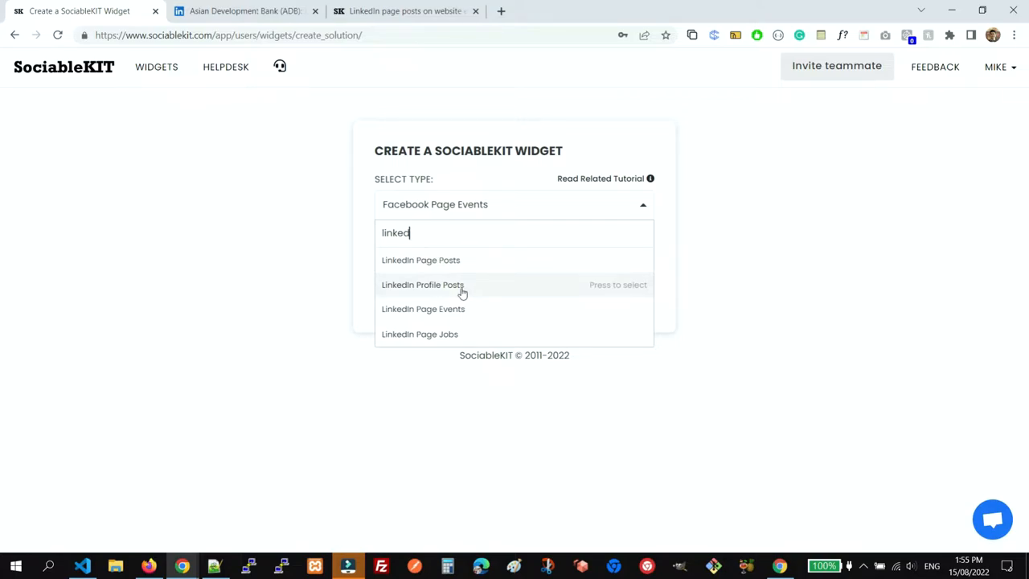
pyautogui.moveTo(474, 292)
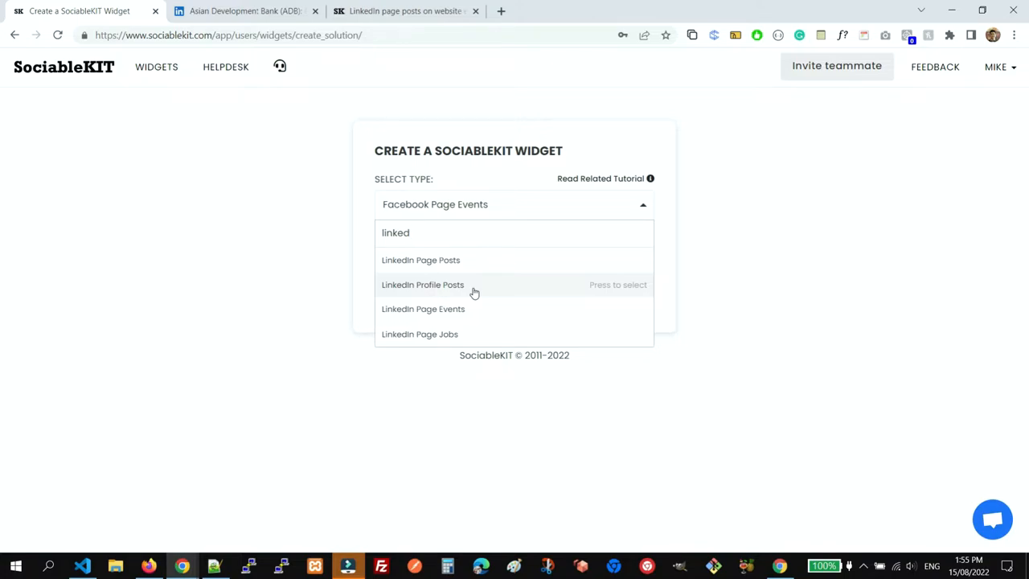
pyautogui.moveTo(467, 316)
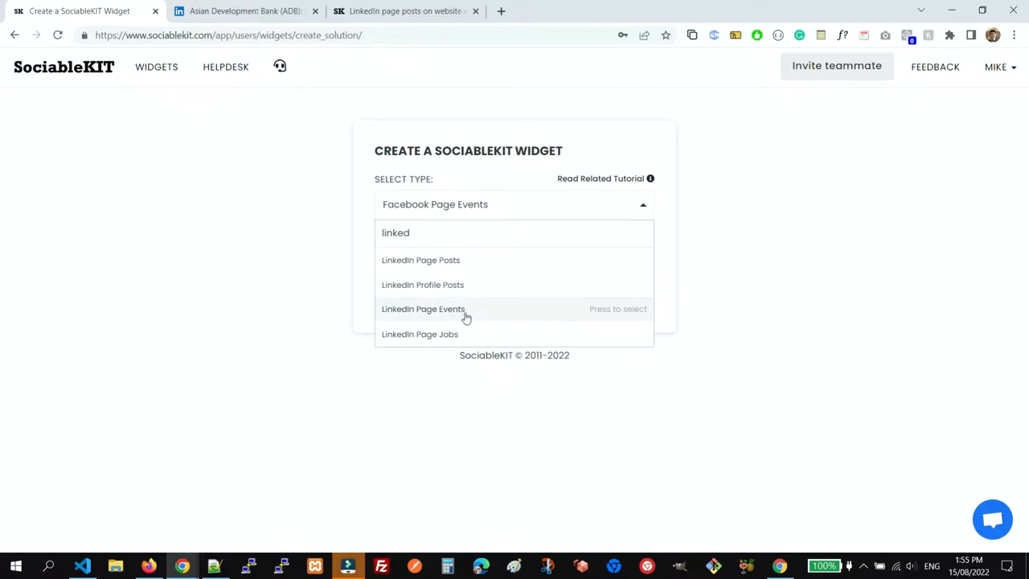
pyautogui.moveTo(475, 315)
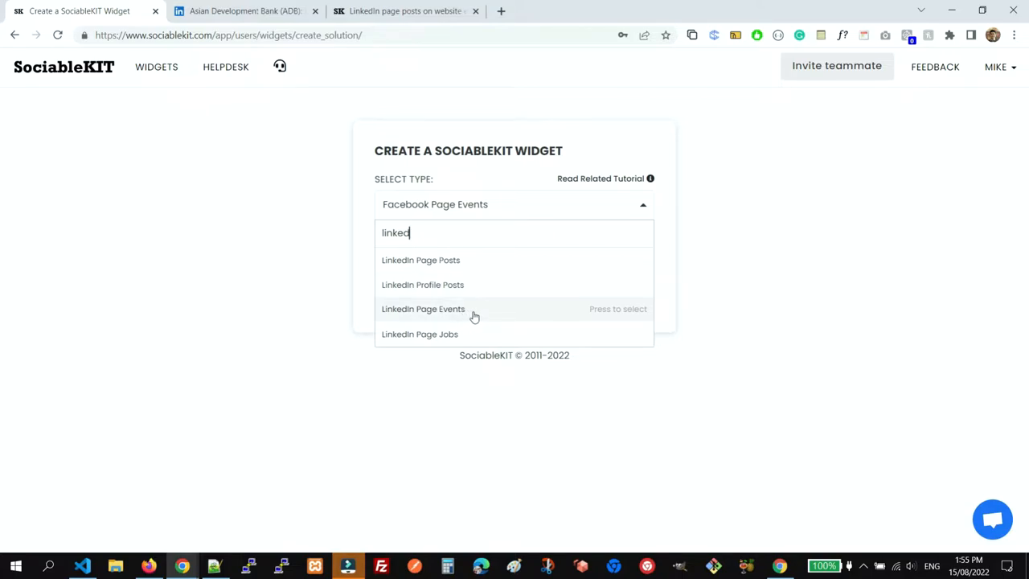
pyautogui.moveTo(468, 341)
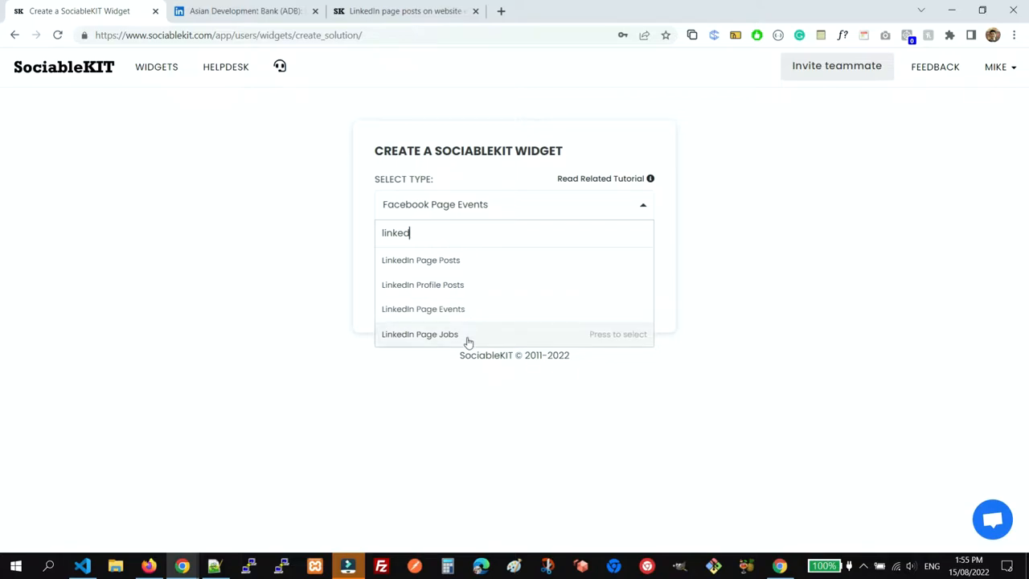
pyautogui.moveTo(489, 337)
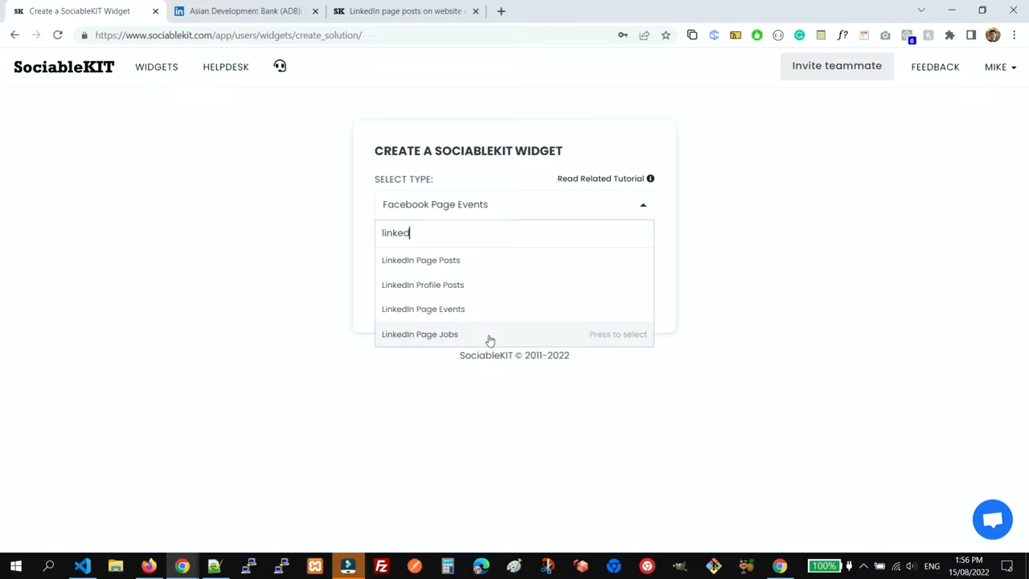
pyautogui.moveTo(476, 265)
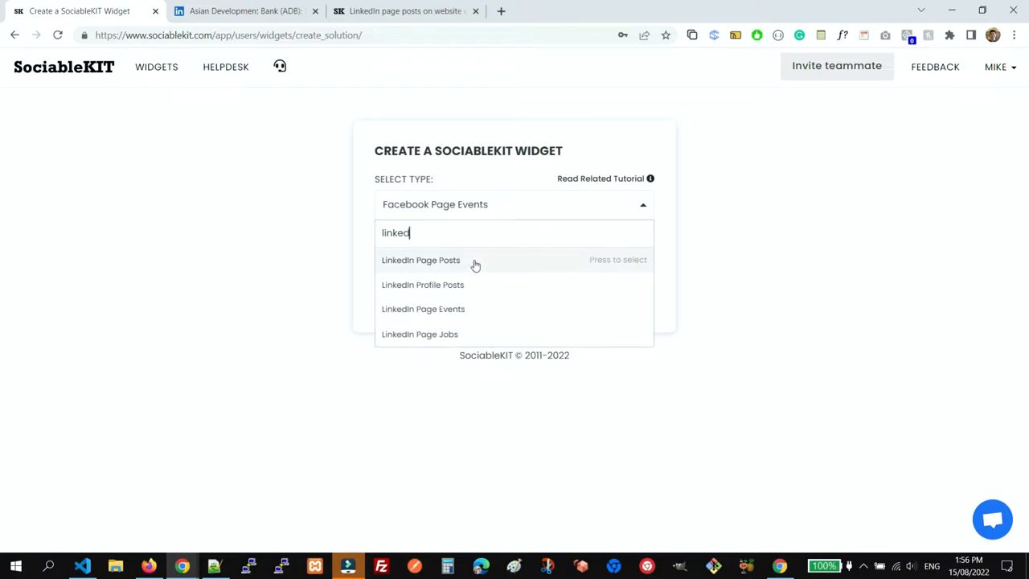
pyautogui.click(421, 260)
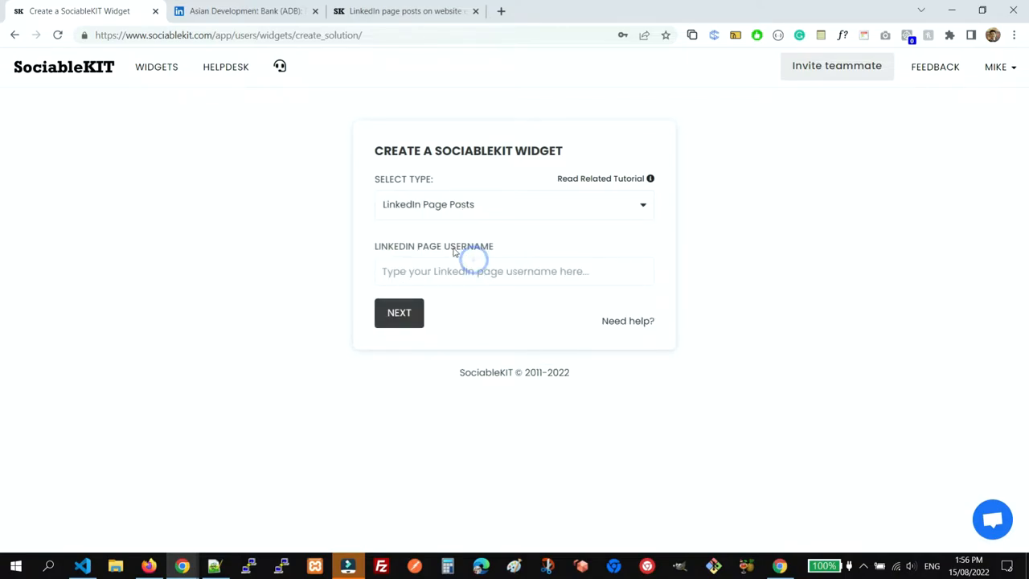
pyautogui.click(418, 270)
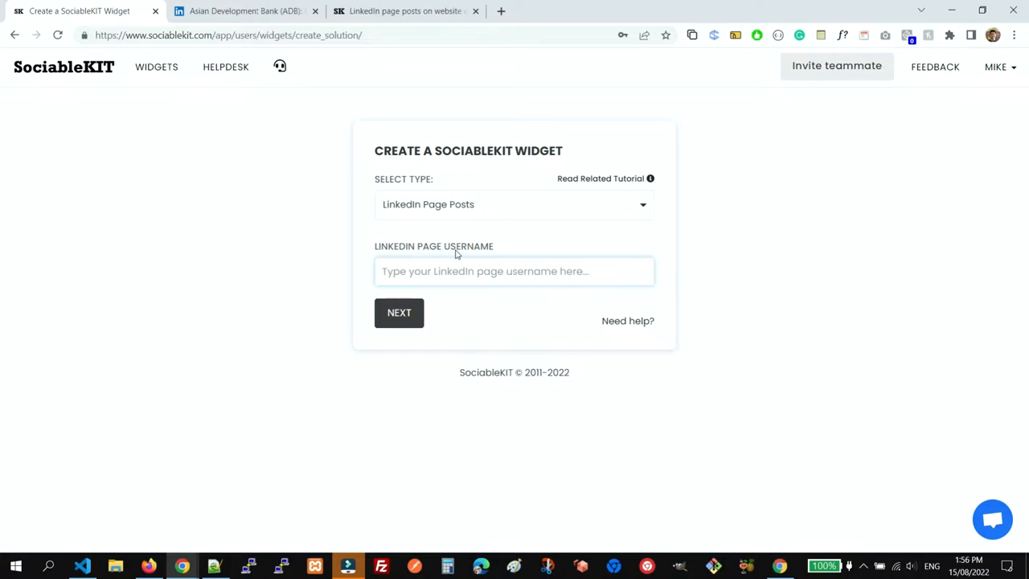
# Enter asian-development-bank as the page username, checked against the LinkedIn page URL
pyautogui.click(241, 12)
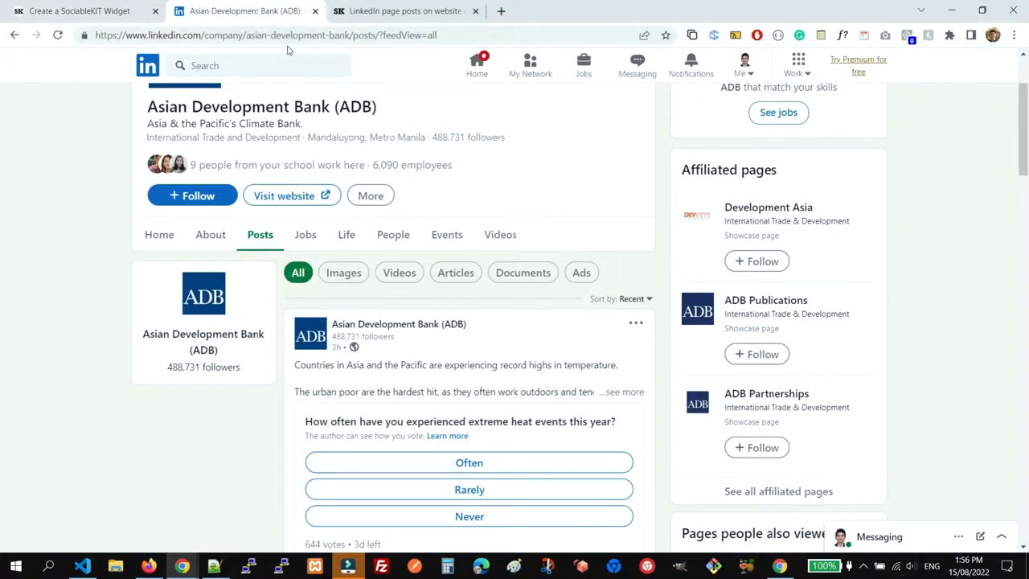
pyautogui.moveTo(291, 106)
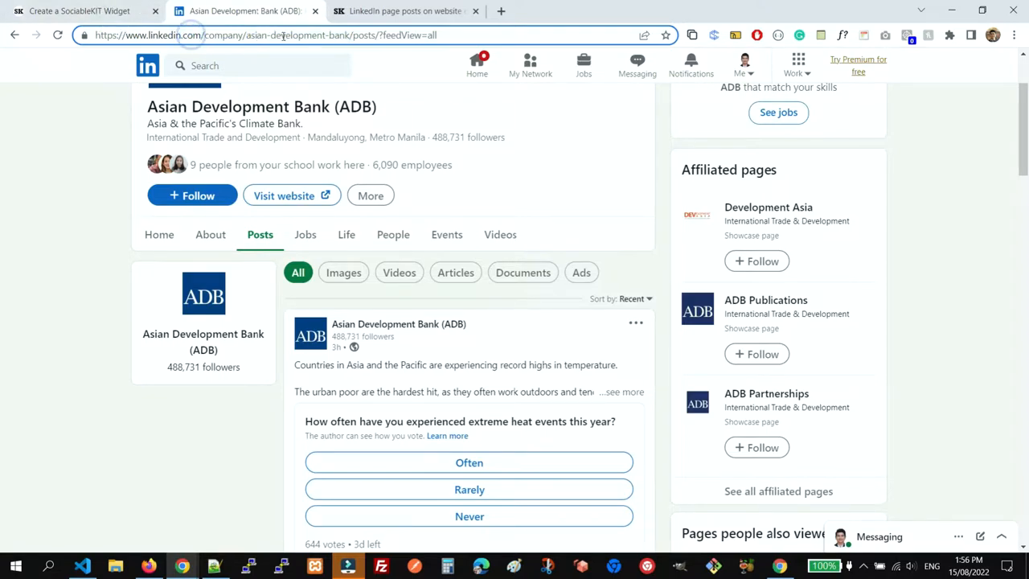
pyautogui.click(282, 35)
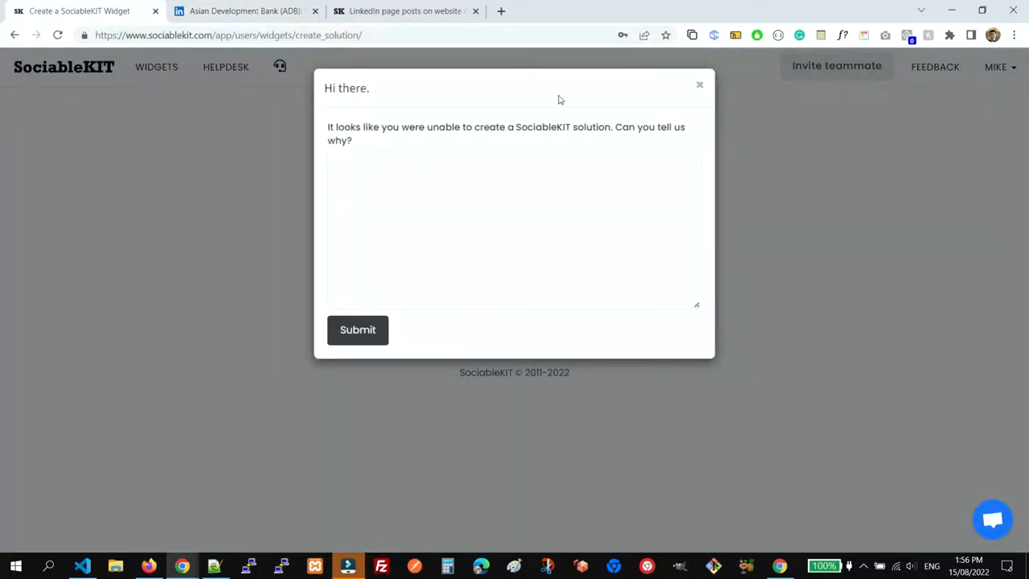
pyautogui.click(698, 83)
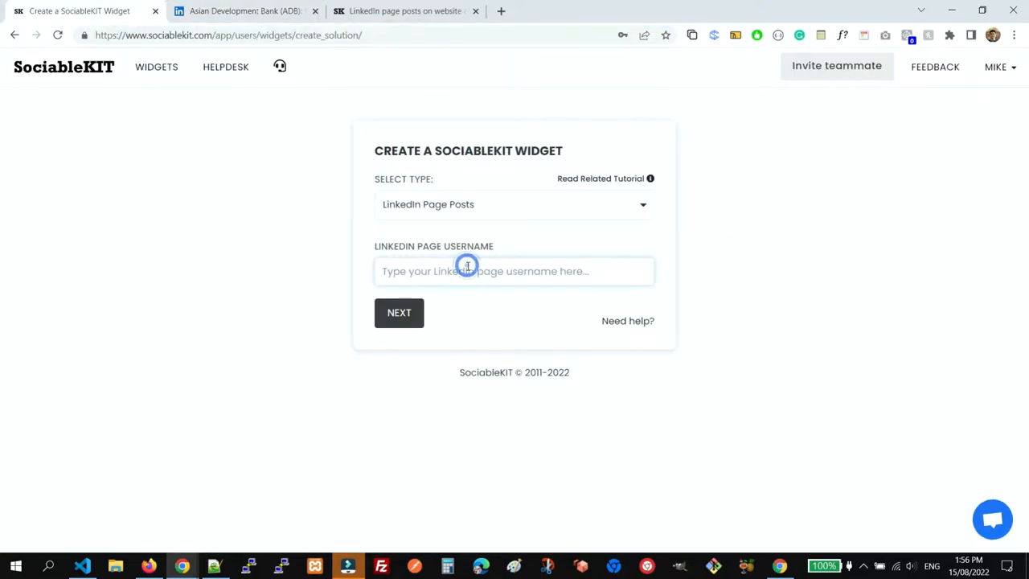
pyautogui.write('asian-development-bank')
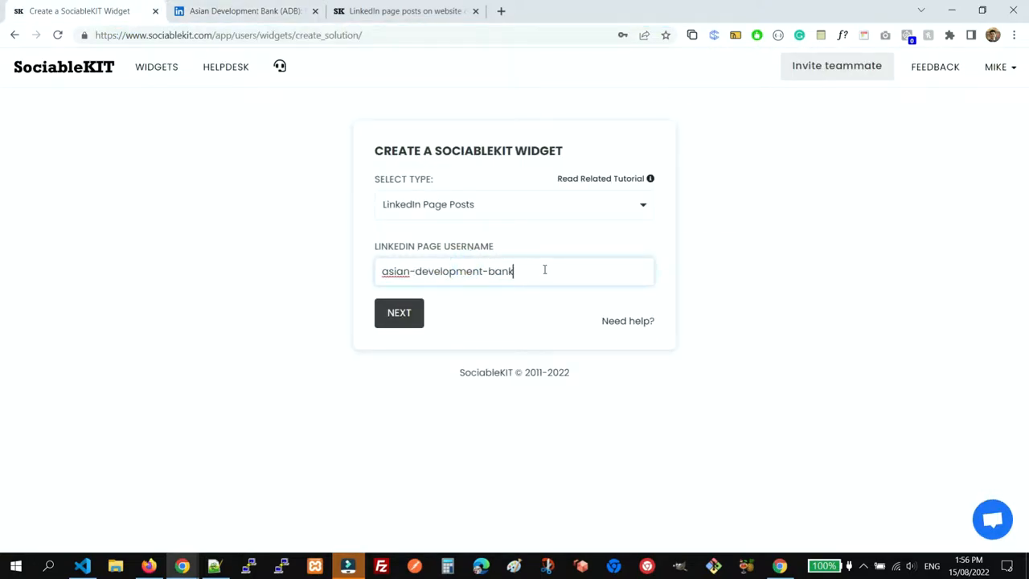
pyautogui.click(399, 313)
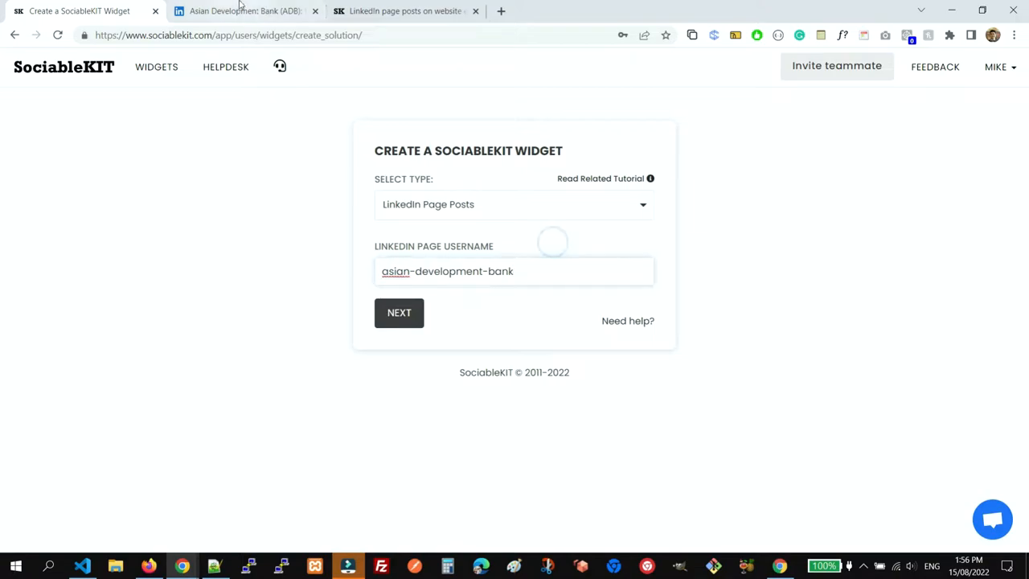
pyautogui.click(249, 12)
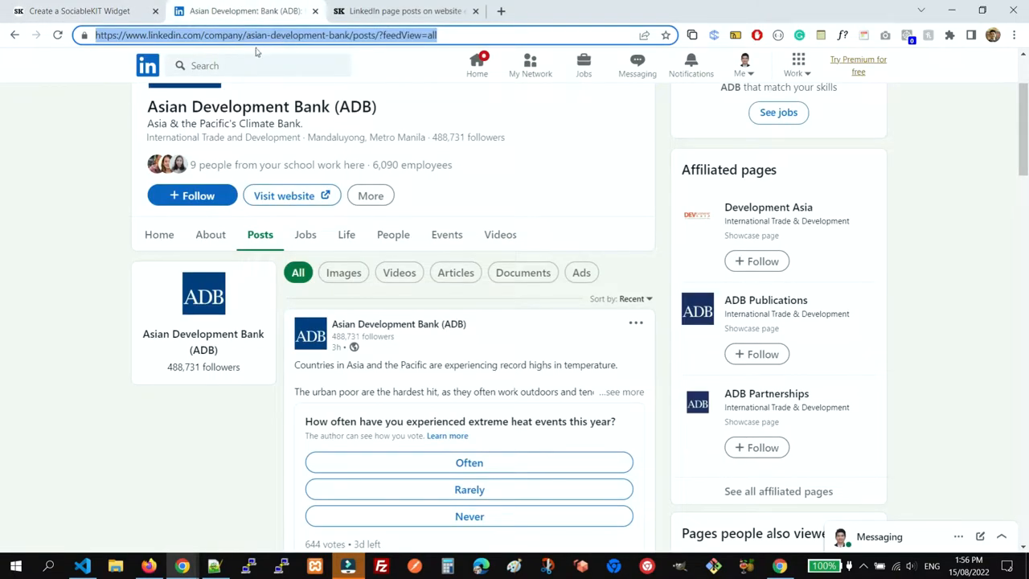
pyautogui.click(76, 12)
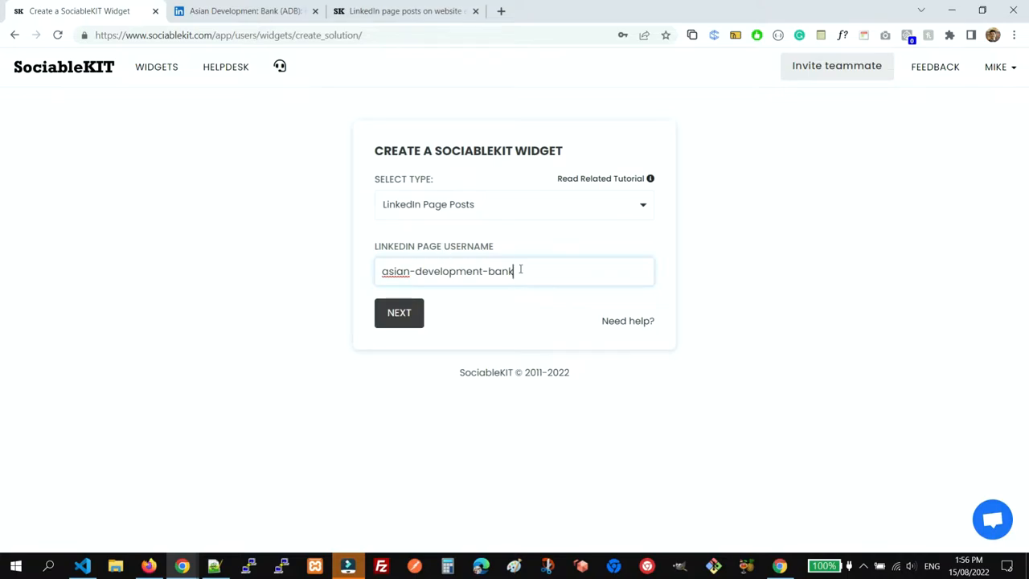
pyautogui.click(399, 313)
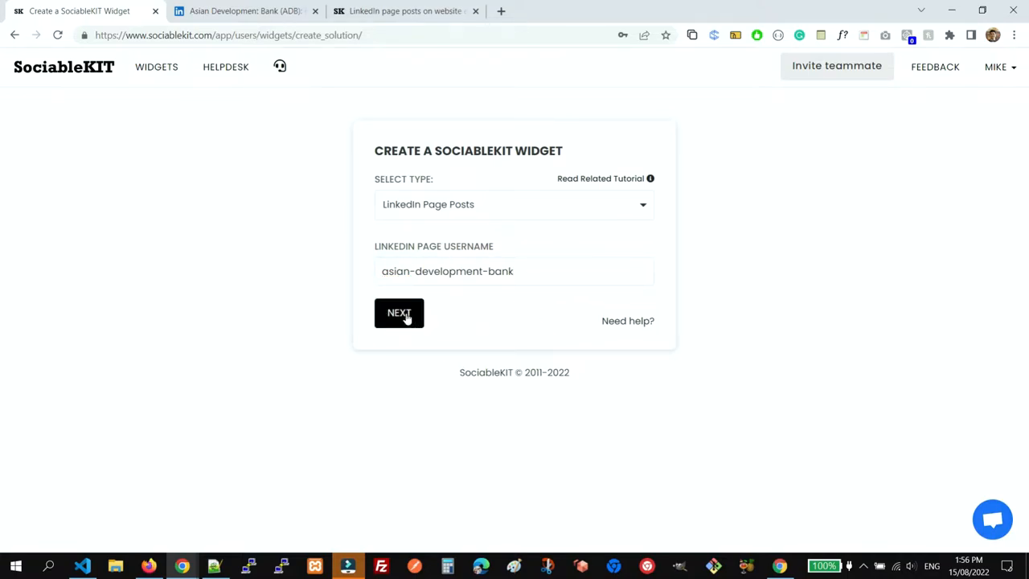
# Submit the username to create the widget and reach its Customize page
pyautogui.click(399, 313)
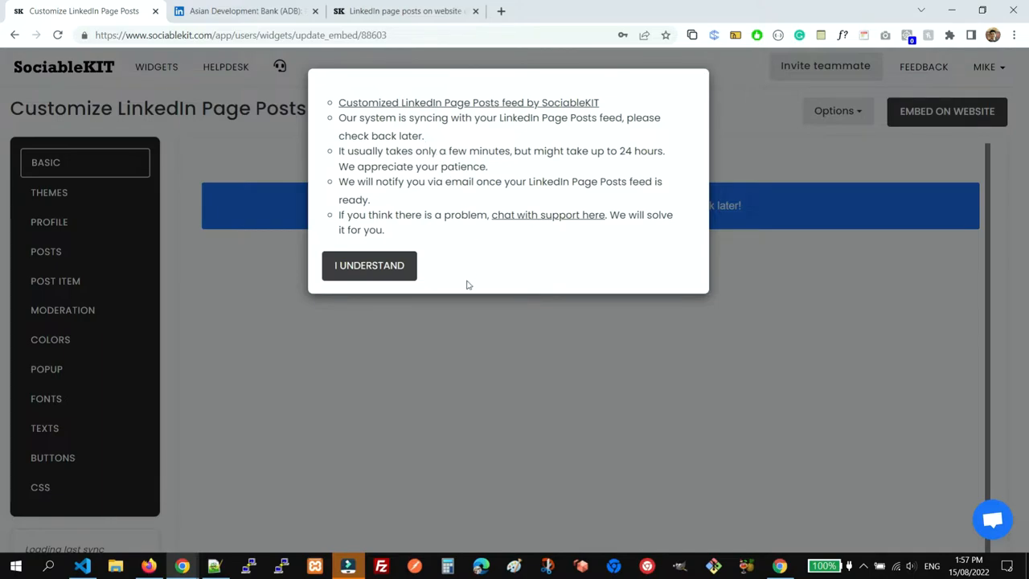
pyautogui.moveTo(349, 118)
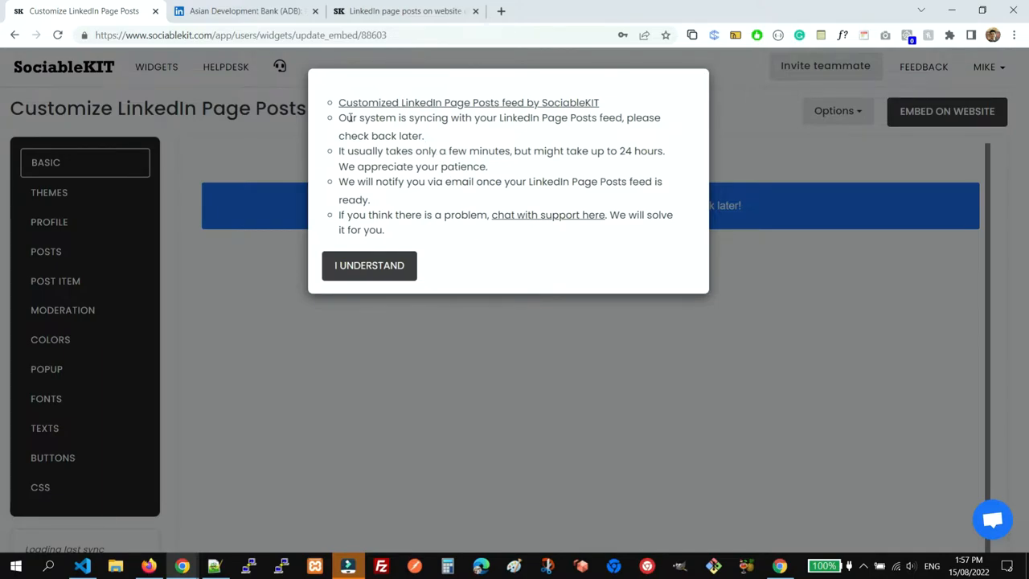
pyautogui.moveTo(457, 110)
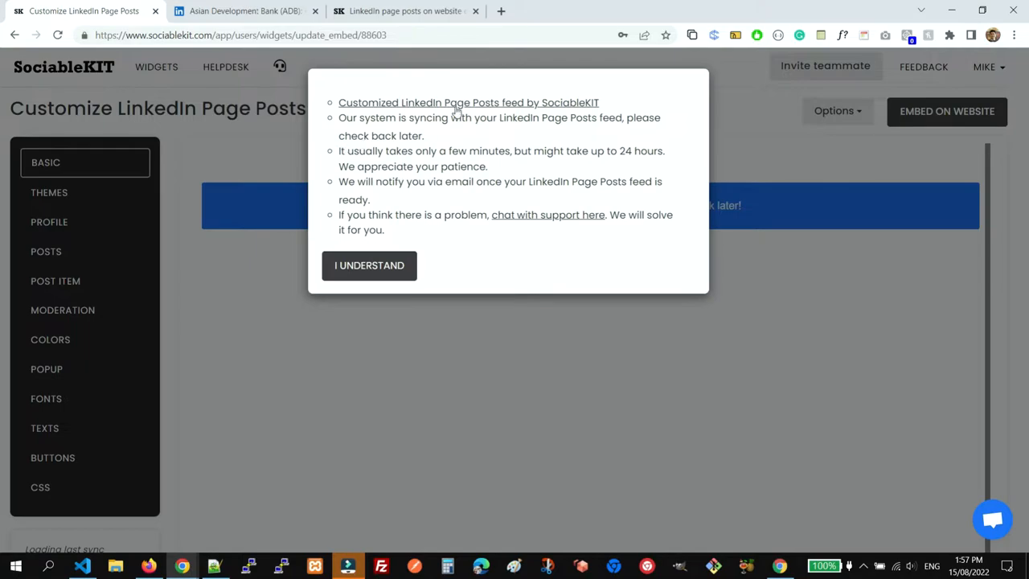
pyautogui.moveTo(591, 130)
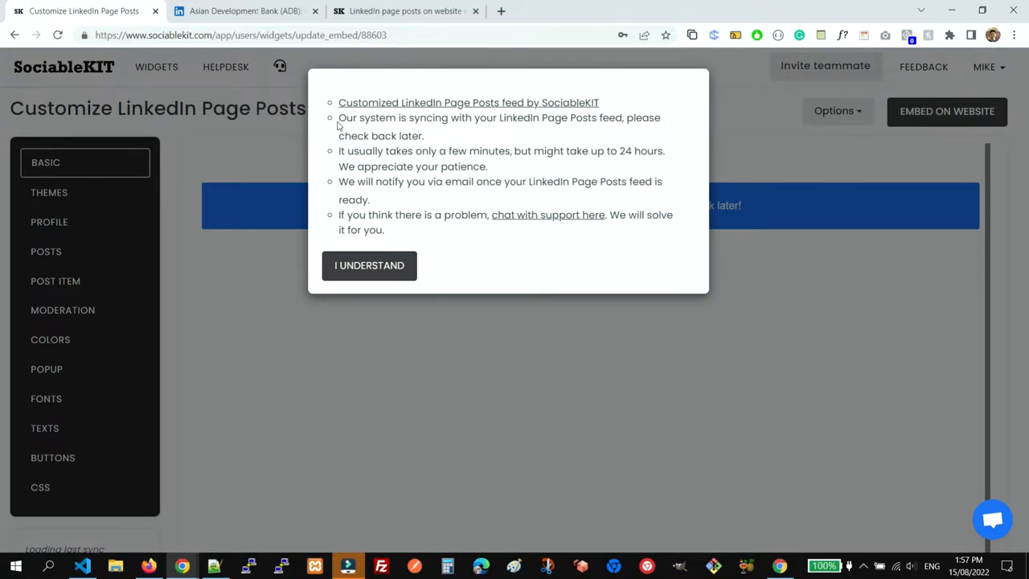
pyautogui.moveTo(338, 118); pyautogui.dragTo(429, 135)
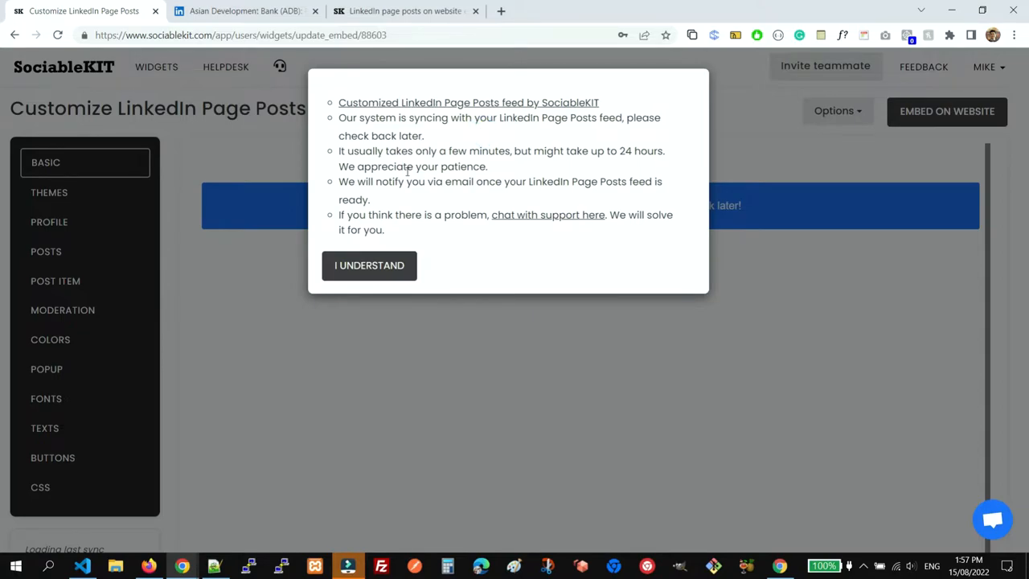
pyautogui.moveTo(340, 150); pyautogui.dragTo(415, 150)
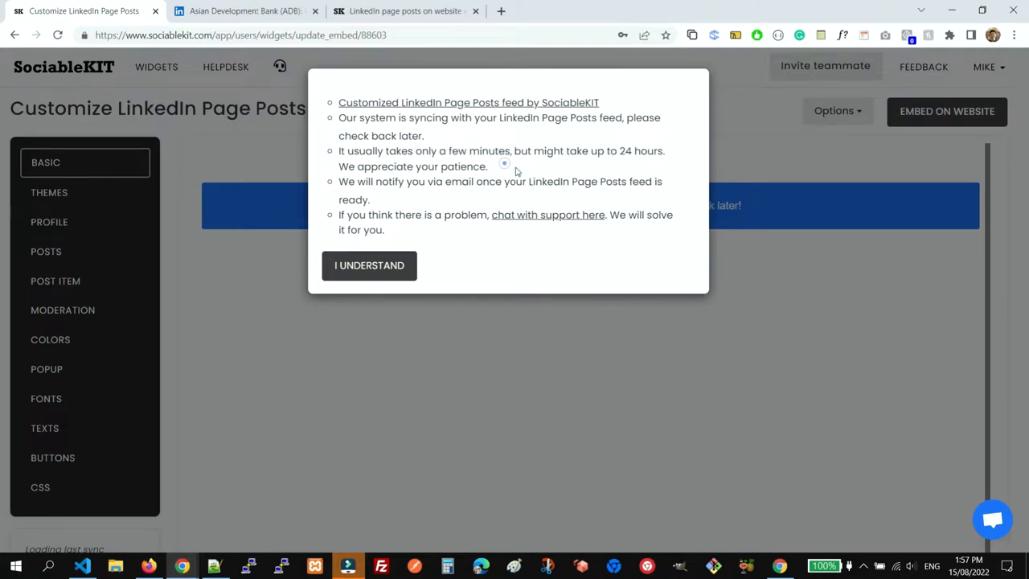
pyautogui.moveTo(396, 214)
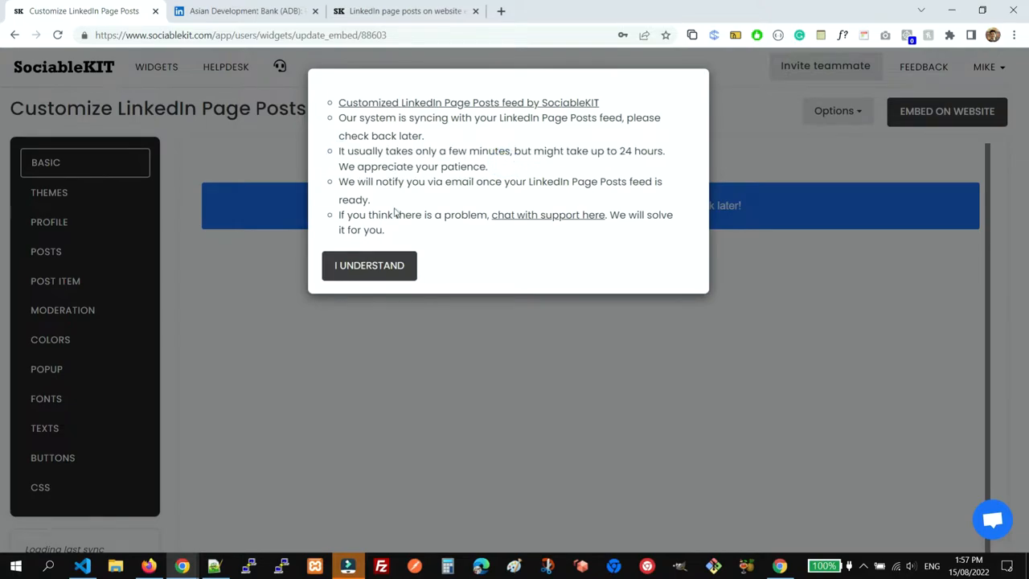
pyautogui.moveTo(416, 205)
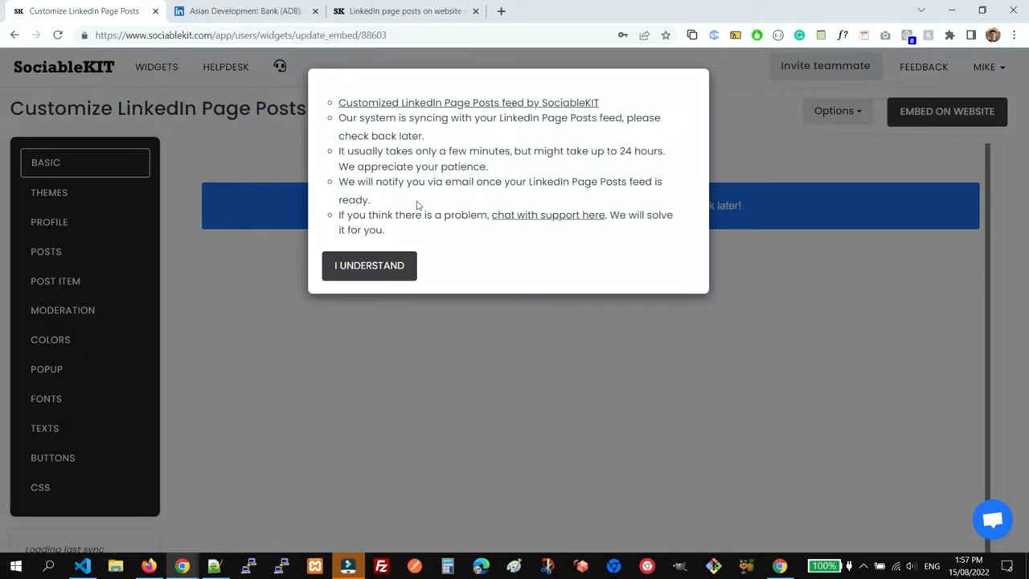
pyautogui.moveTo(402, 234)
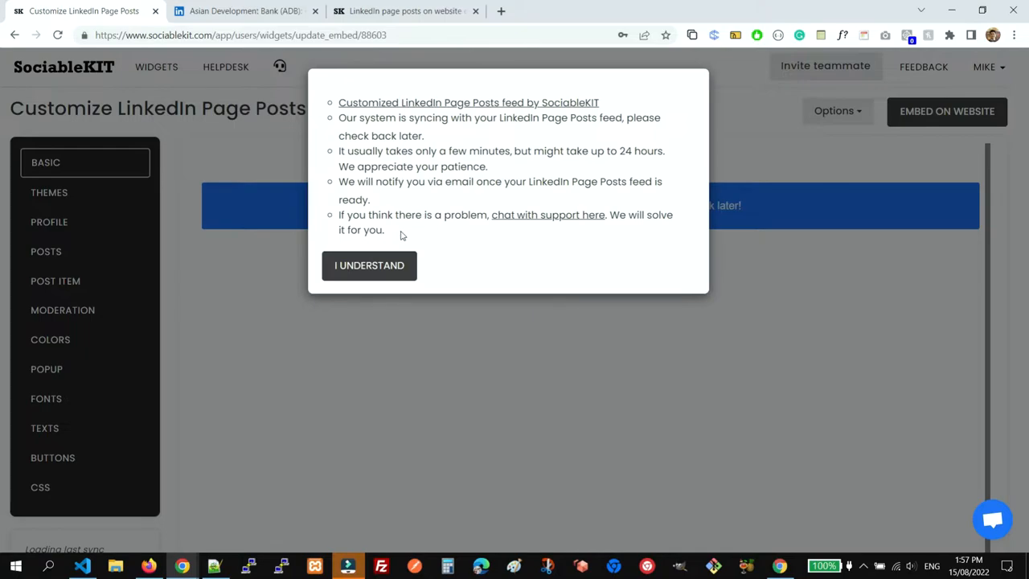
pyautogui.moveTo(577, 221)
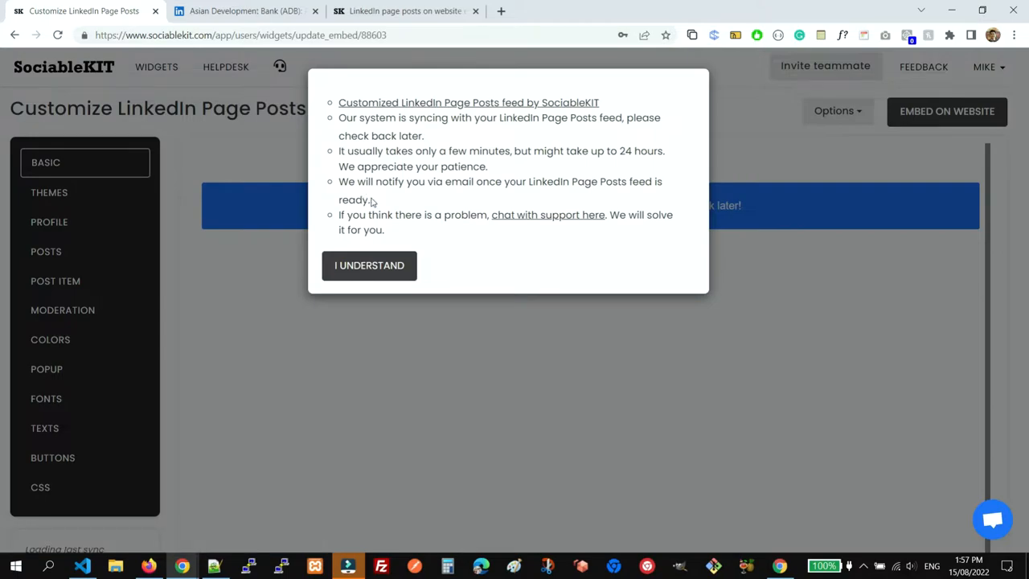
pyautogui.moveTo(668, 274)
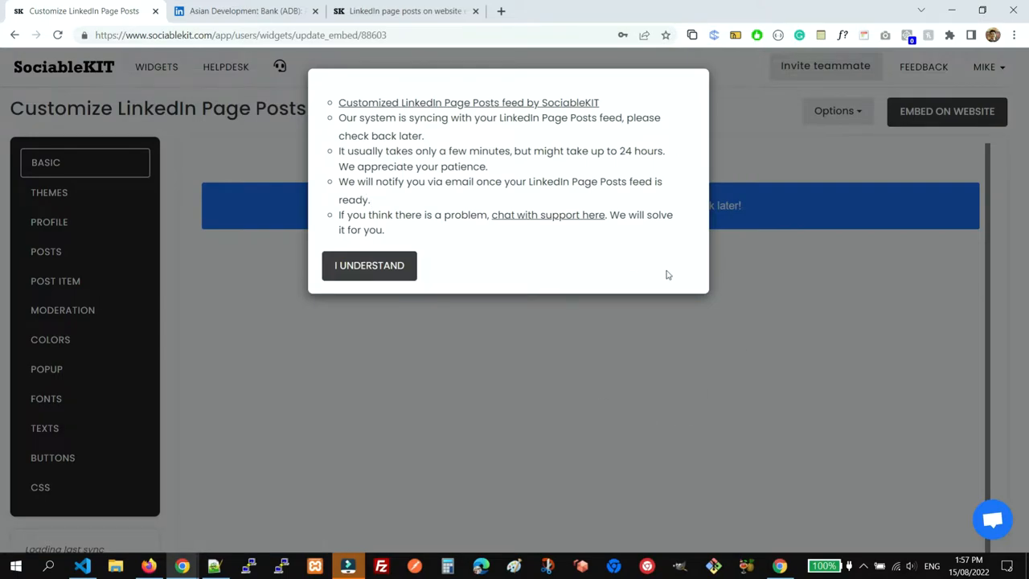
pyautogui.moveTo(419, 179)
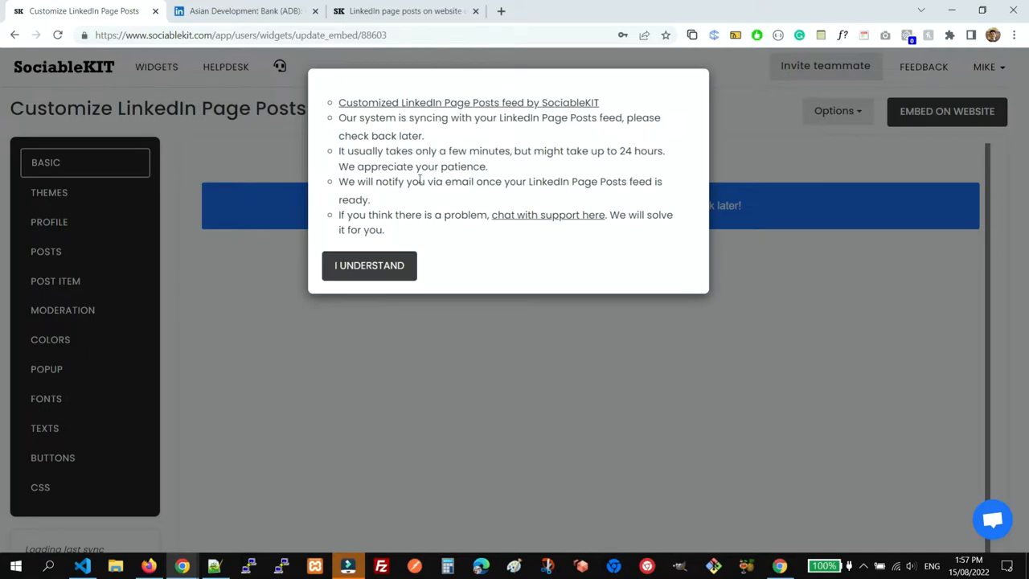
pyautogui.moveTo(416, 182)
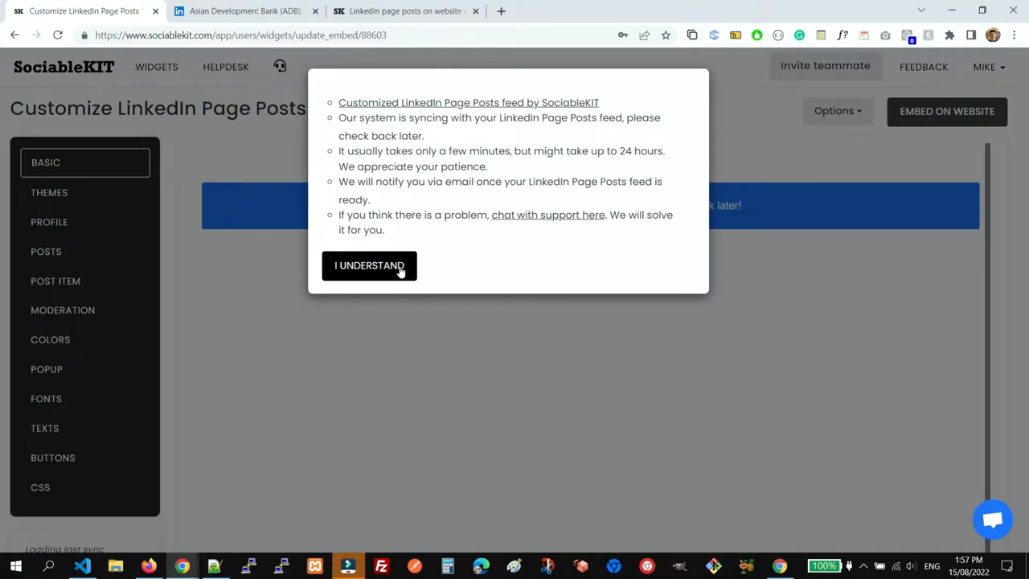
# Acknowledge the syncing notice with 'I UNDERSTAND' to reveal the feed preview
pyautogui.click(369, 266)
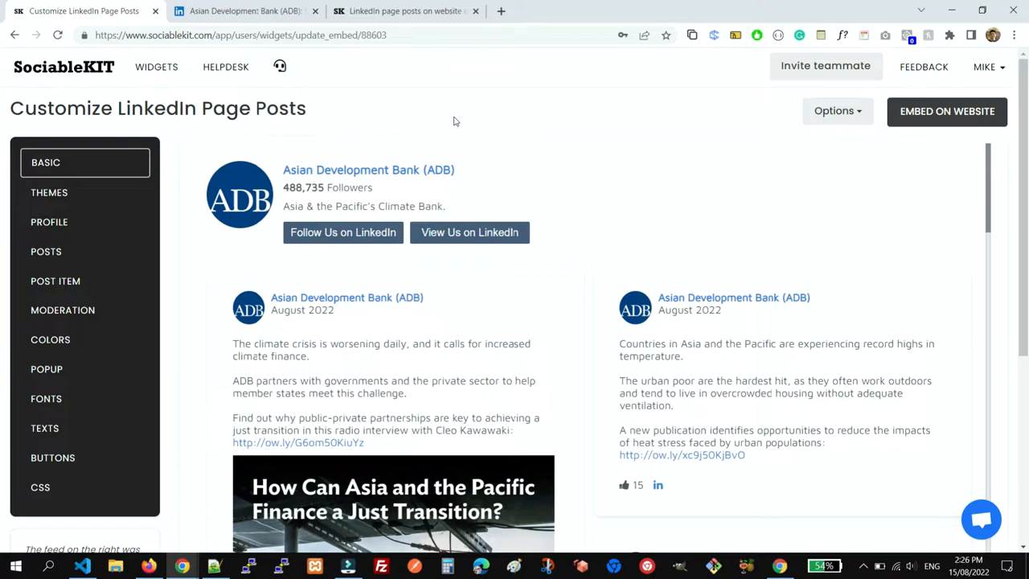
pyautogui.moveTo(566, 228)
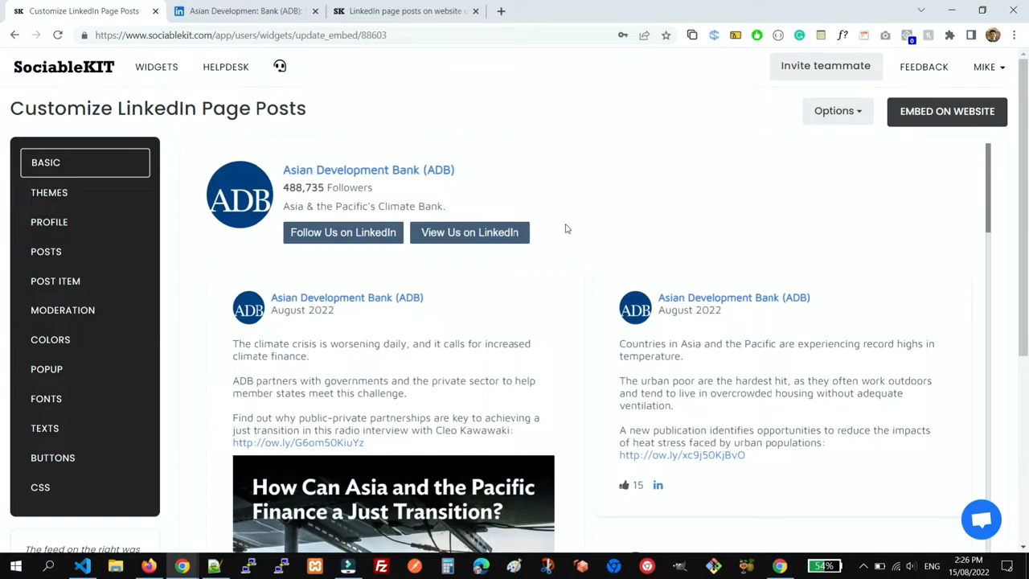
pyautogui.moveTo(269, 148)
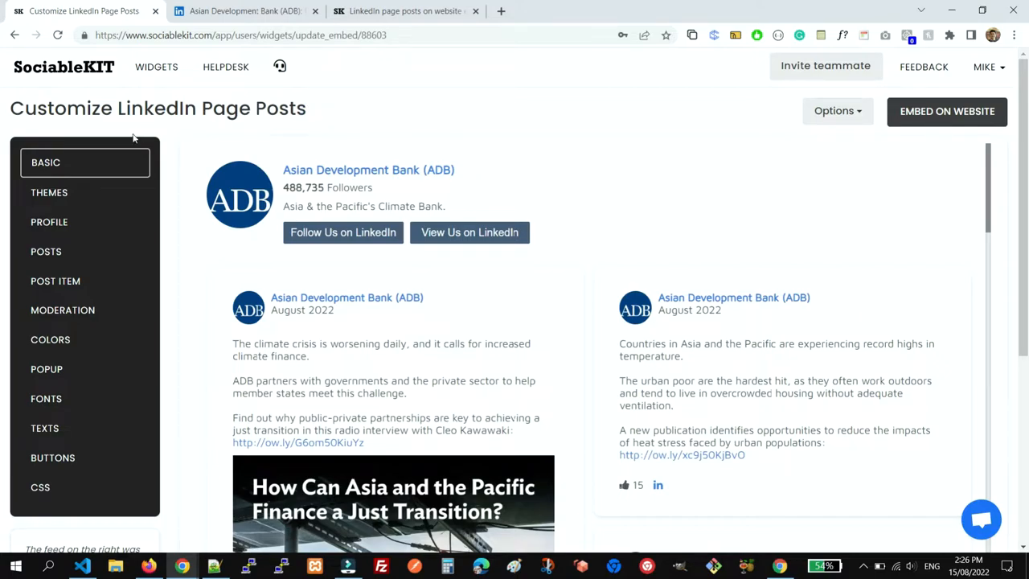
pyautogui.moveTo(515, 452)
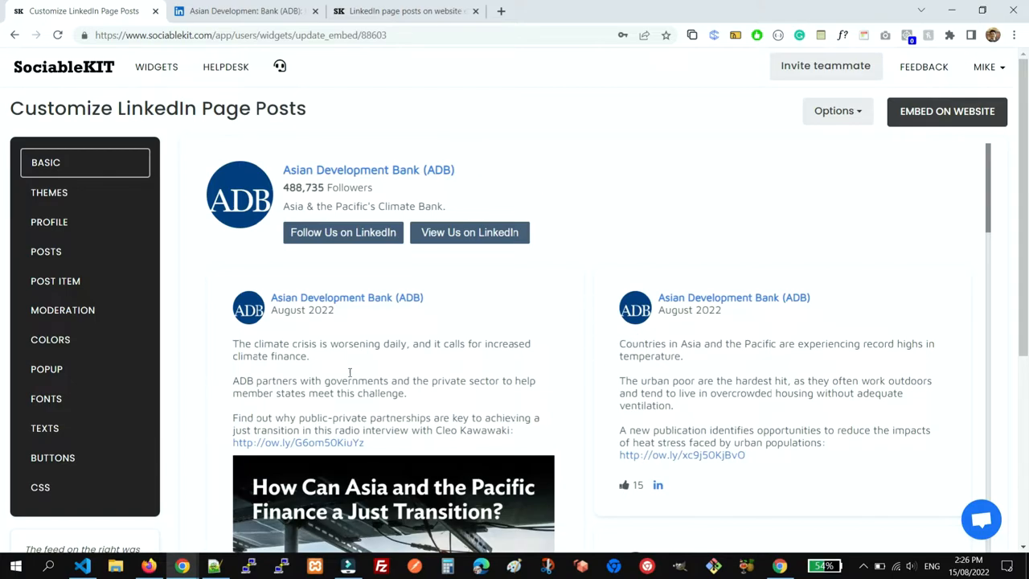
# Browse the Basic, Posts, Colors, Fonts, Buttons and CSS panels, ending at the theme list
pyautogui.click(44, 161)
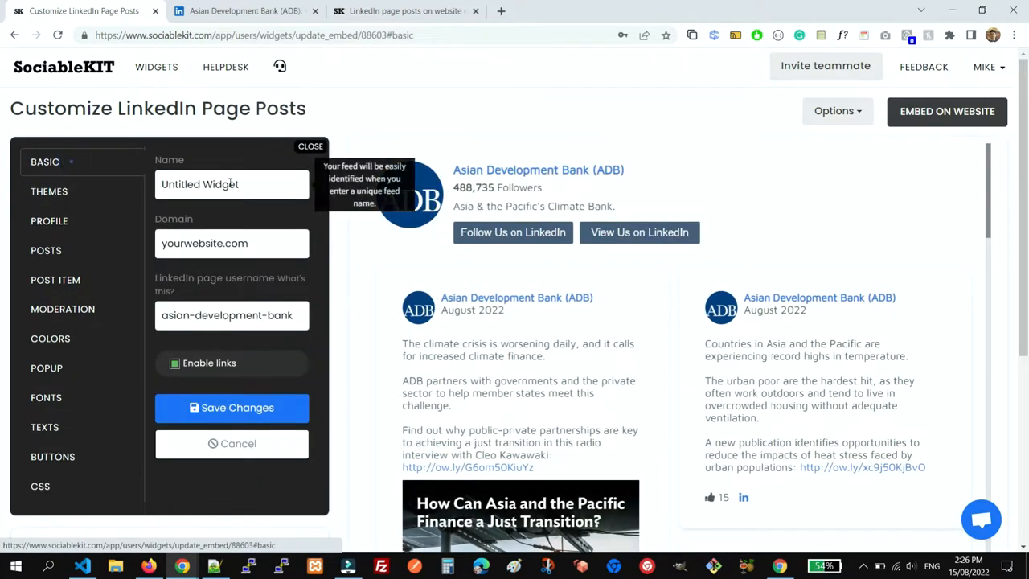
pyautogui.click(49, 220)
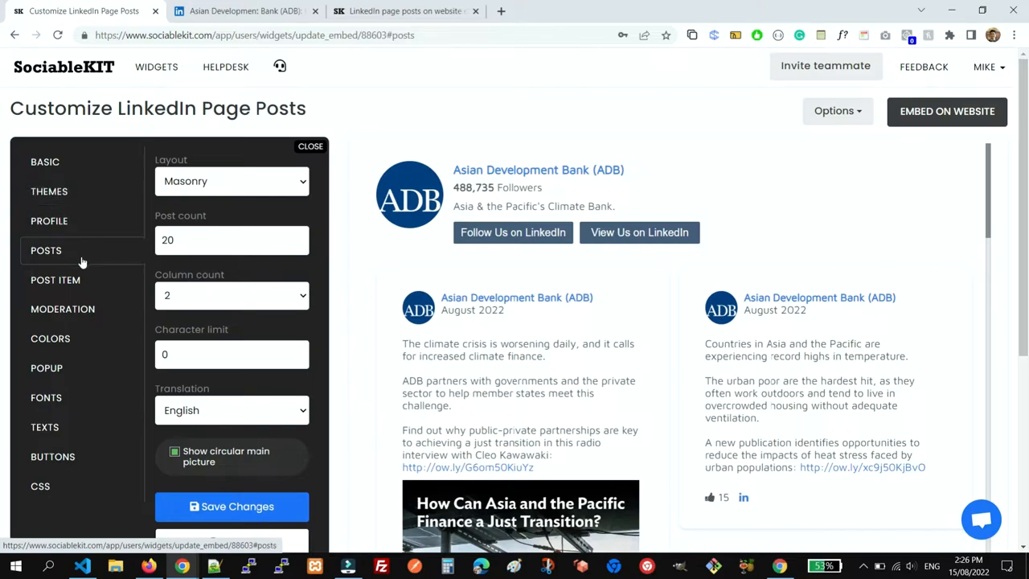
pyautogui.click(50, 338)
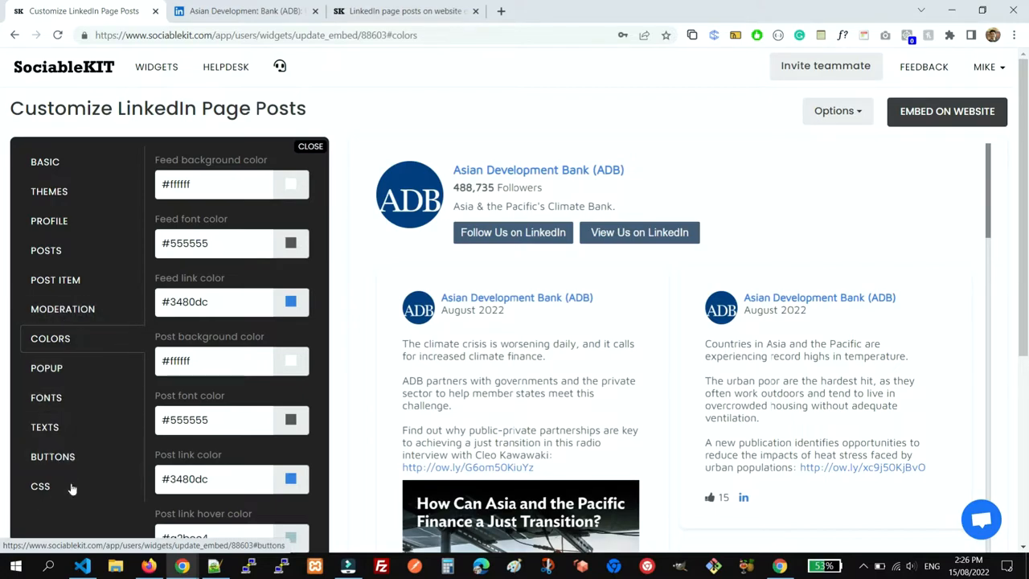
pyautogui.click(45, 397)
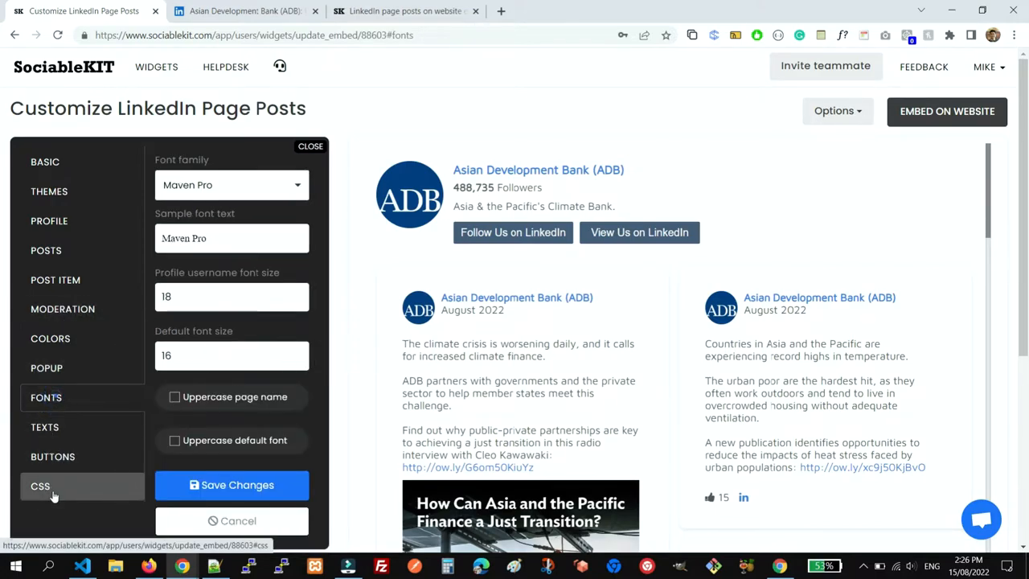
pyautogui.click(52, 456)
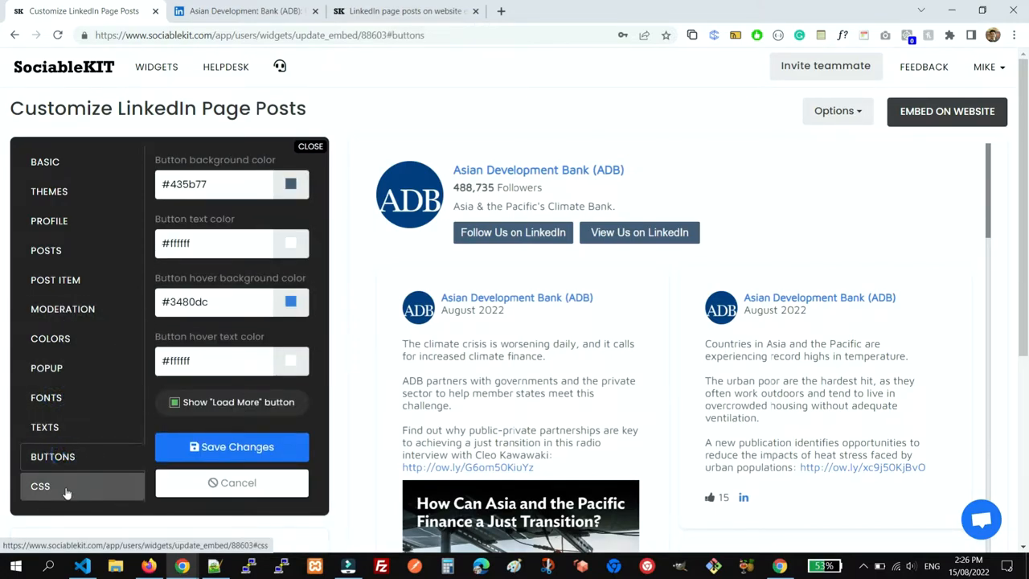
pyautogui.click(39, 486)
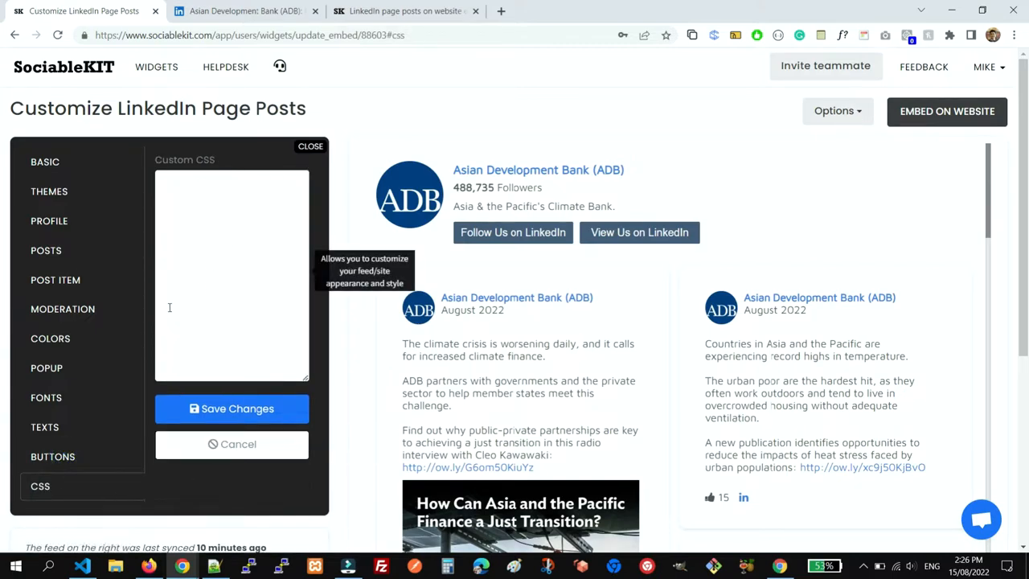
pyautogui.click(45, 161)
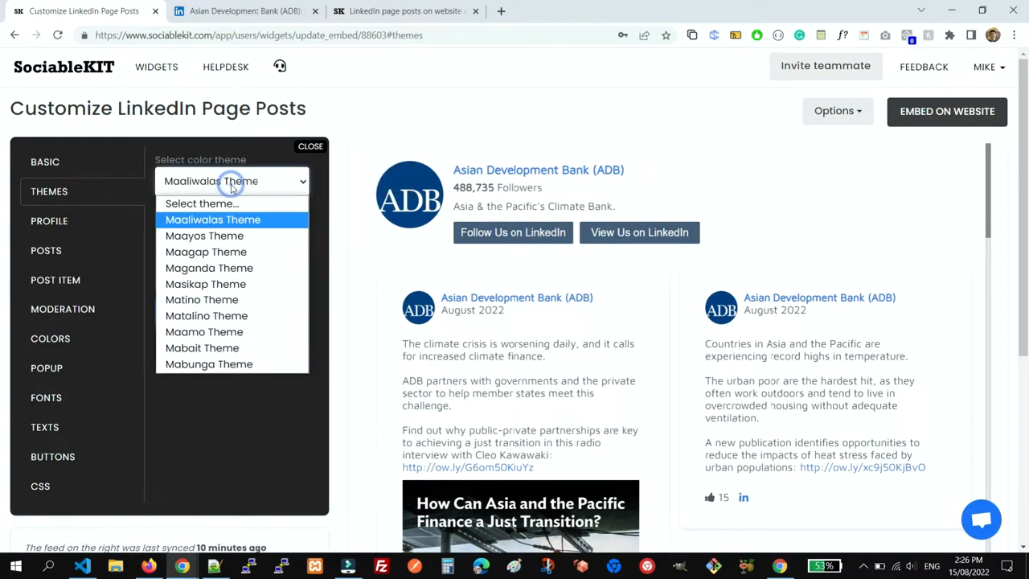
# Apply and save the dark Maayos theme, scrolling through the preview
pyautogui.click(204, 235)
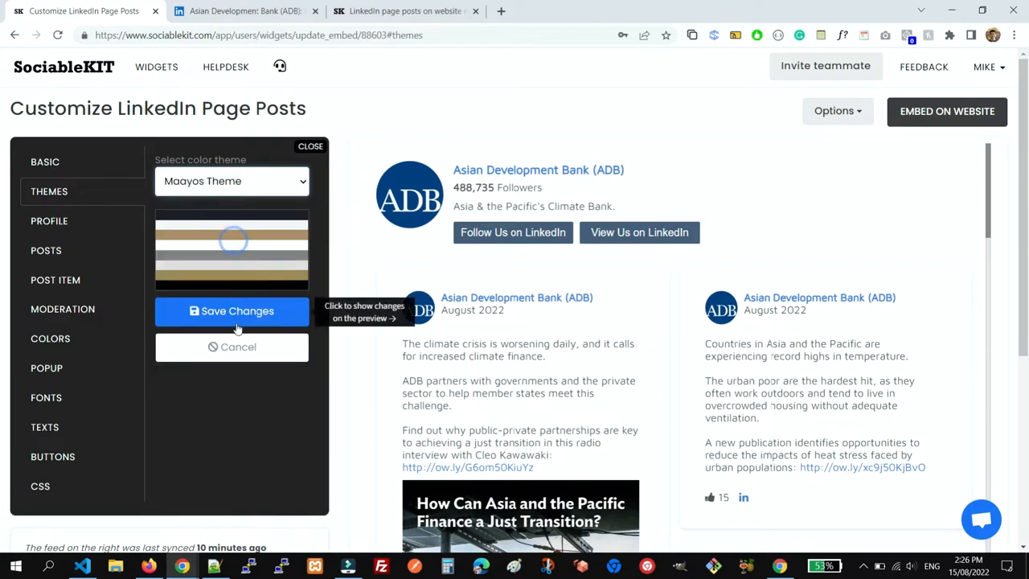
pyautogui.click(232, 311)
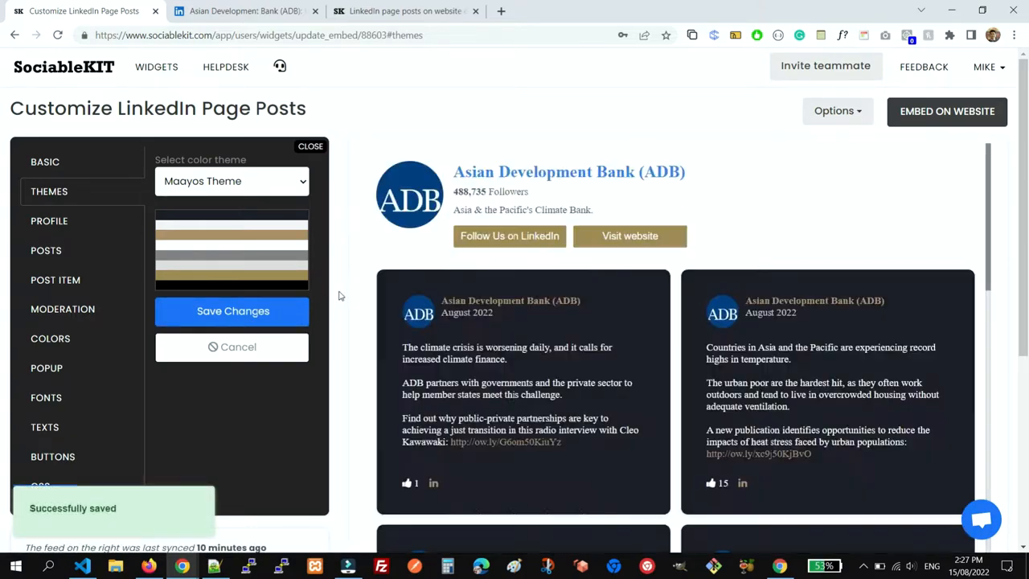
pyautogui.scroll(-3)
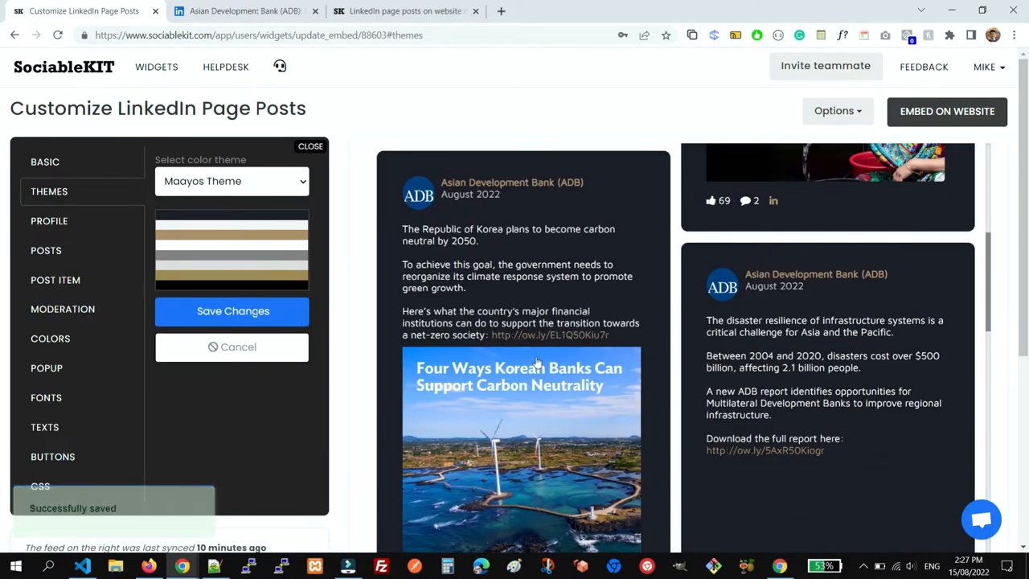
pyautogui.scroll(-3)
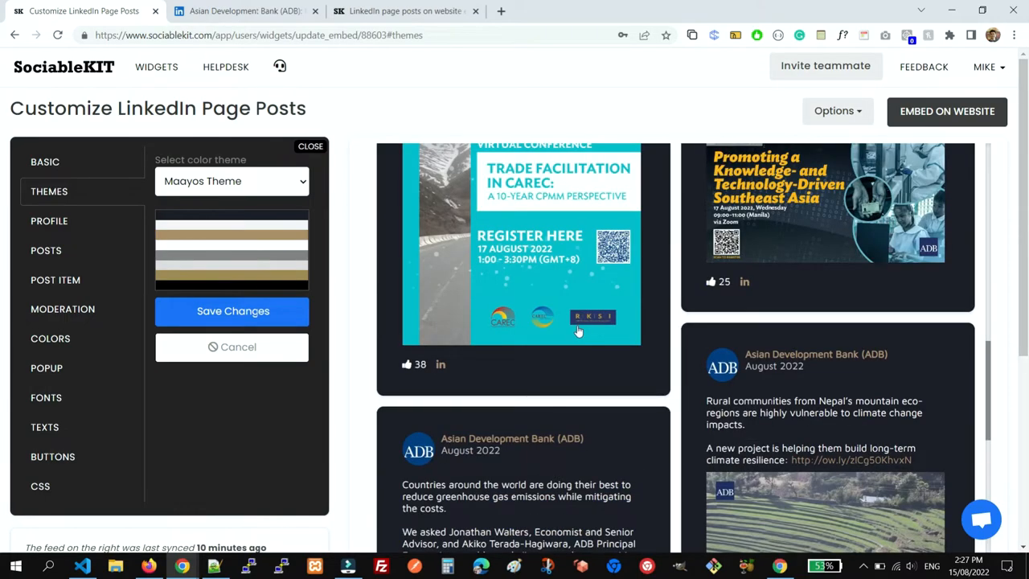
pyautogui.scroll(-3)
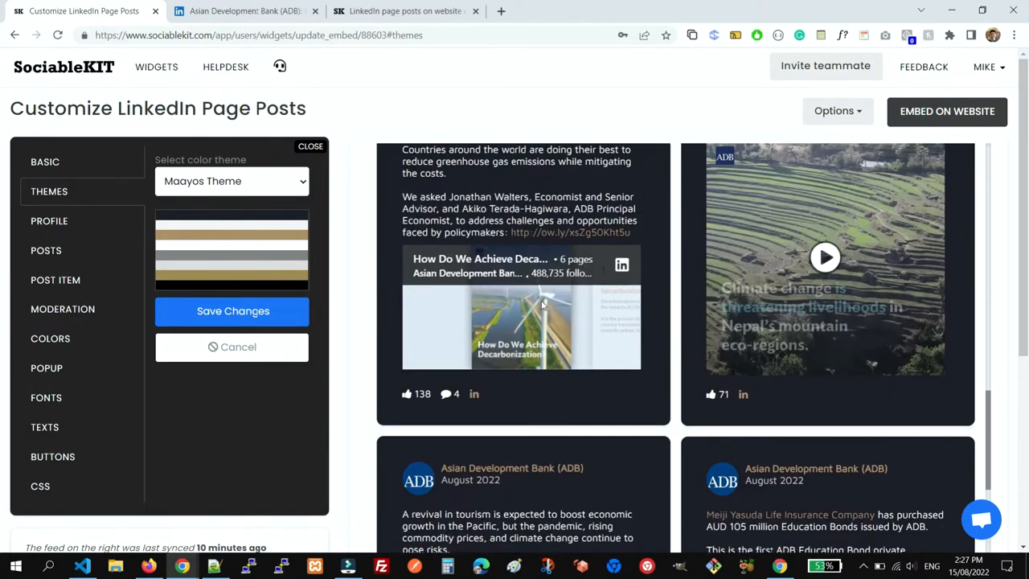
pyautogui.scroll(-3)
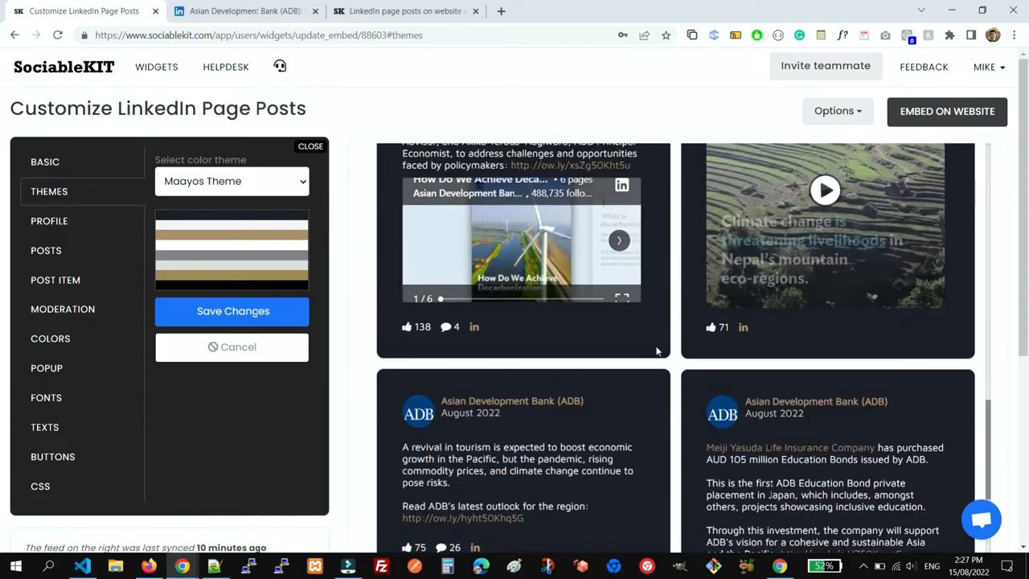
pyautogui.scroll(-3)
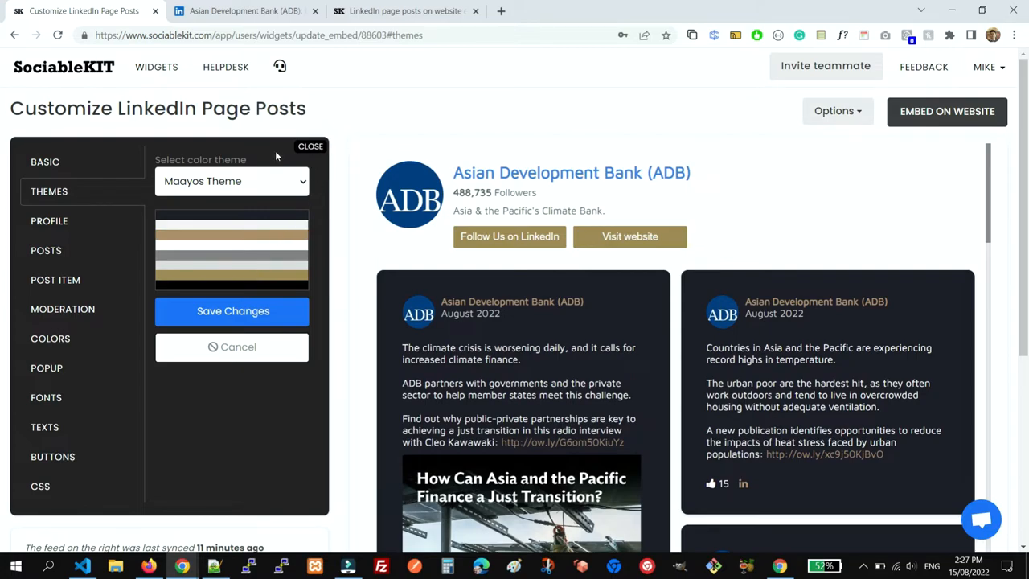
# Switch back to the Maaliwalas theme and save the widget
pyautogui.click(231, 181)
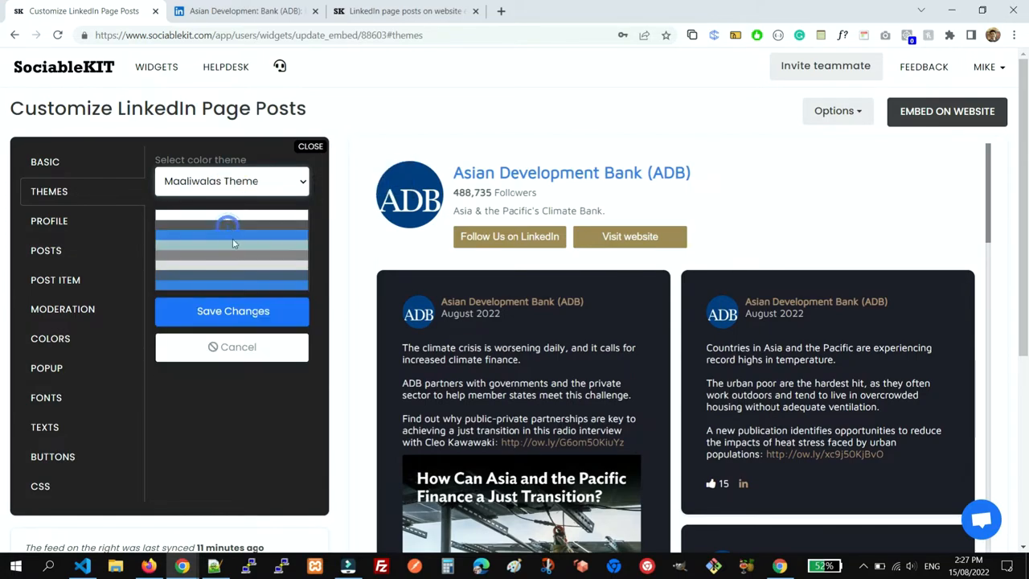
pyautogui.click(231, 311)
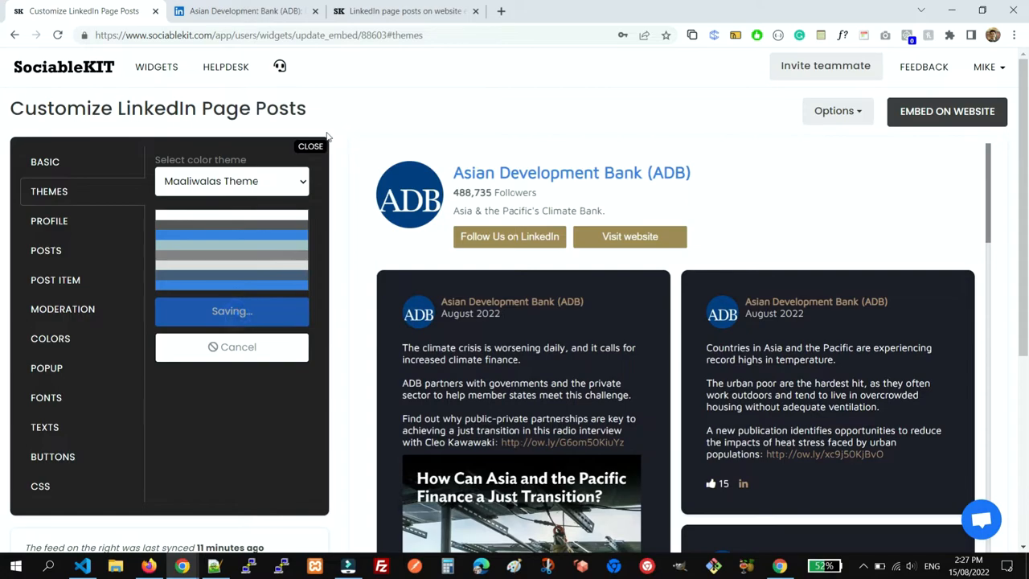
pyautogui.moveTo(376, 120)
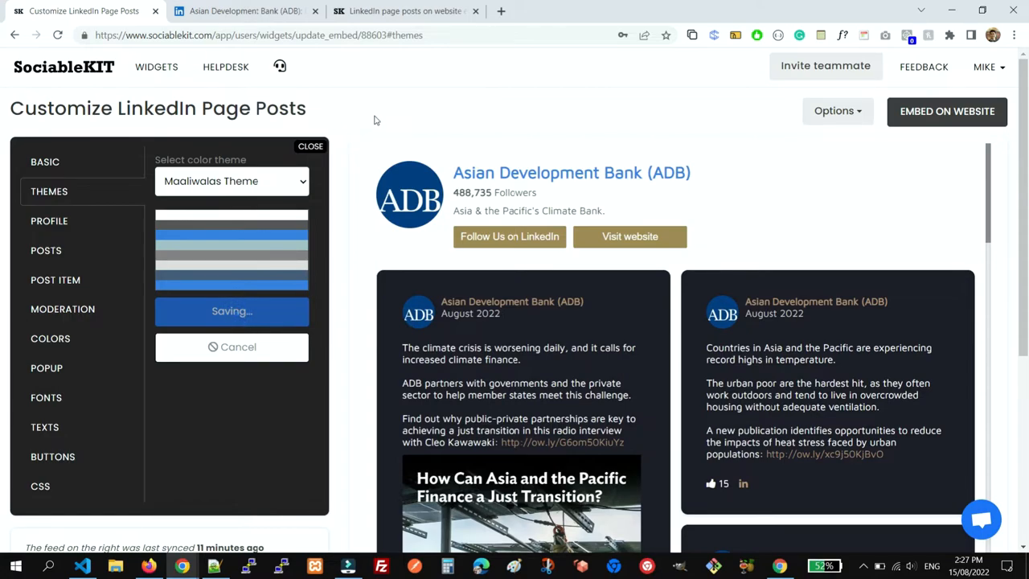
pyautogui.click(231, 311)
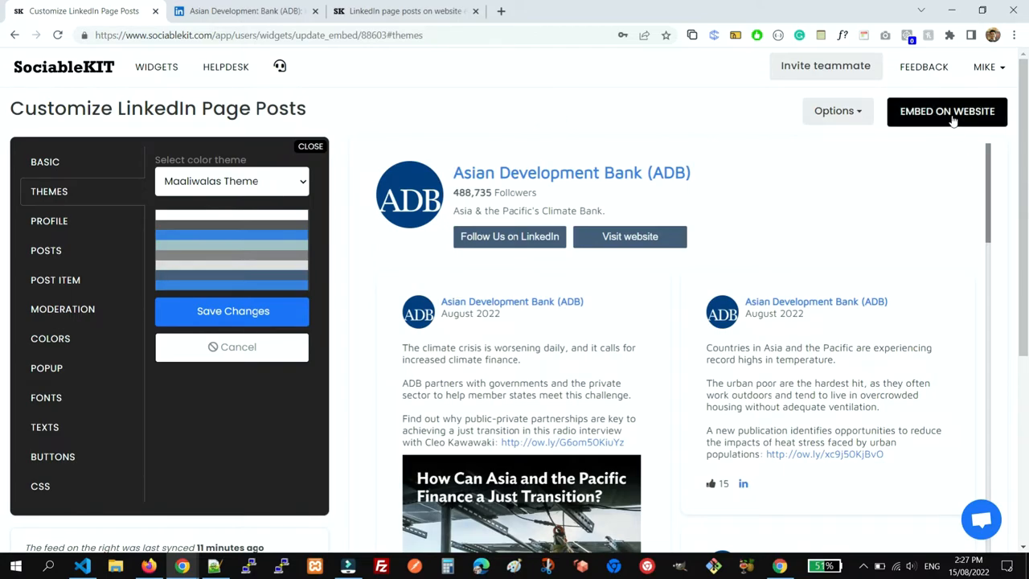
# Open the widget's embed dialog and copy the JavaScript embed code
pyautogui.click(947, 111)
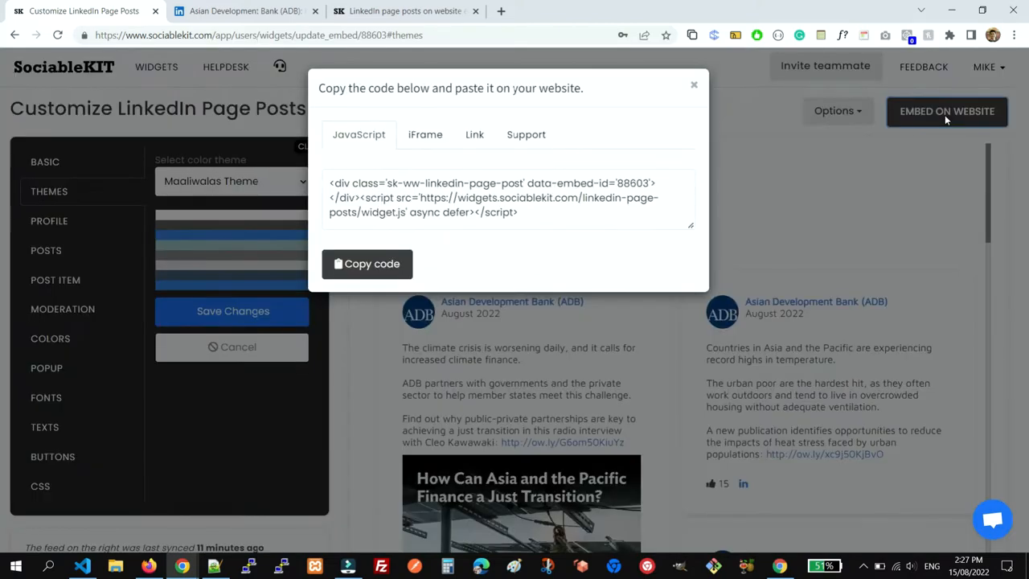
pyautogui.moveTo(360, 134)
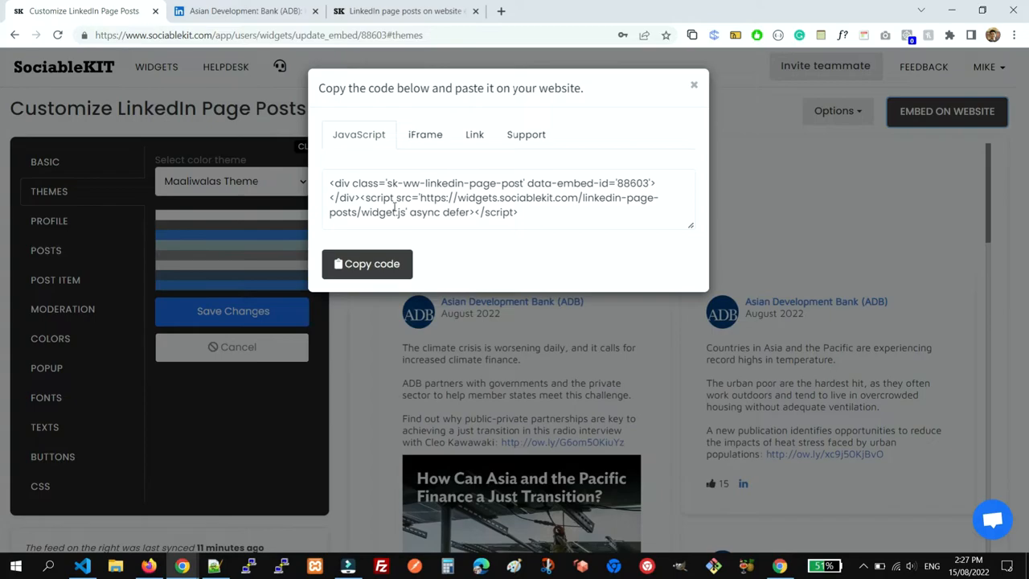
pyautogui.click(366, 263)
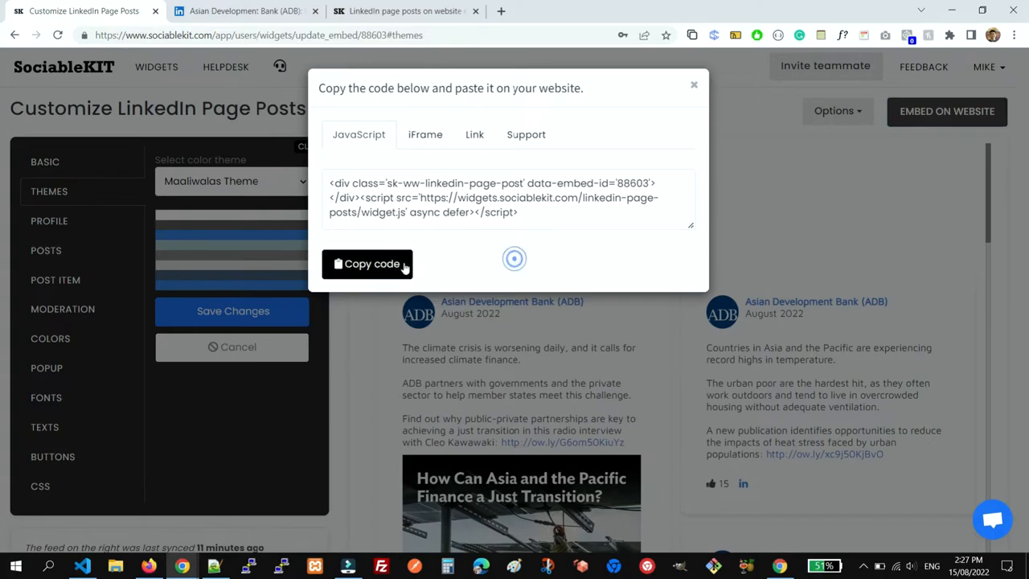
pyautogui.click(367, 263)
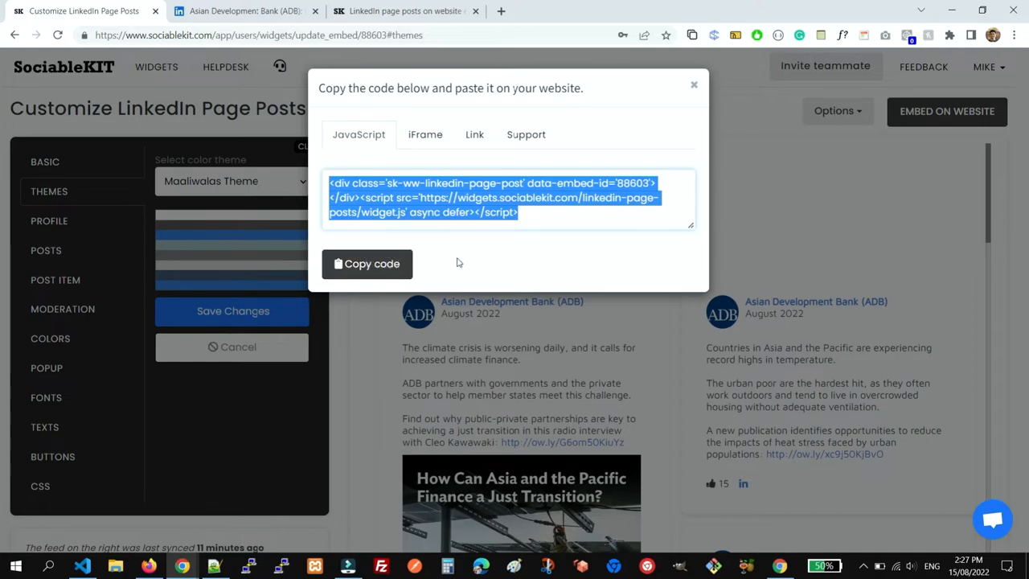
pyautogui.moveTo(526, 227)
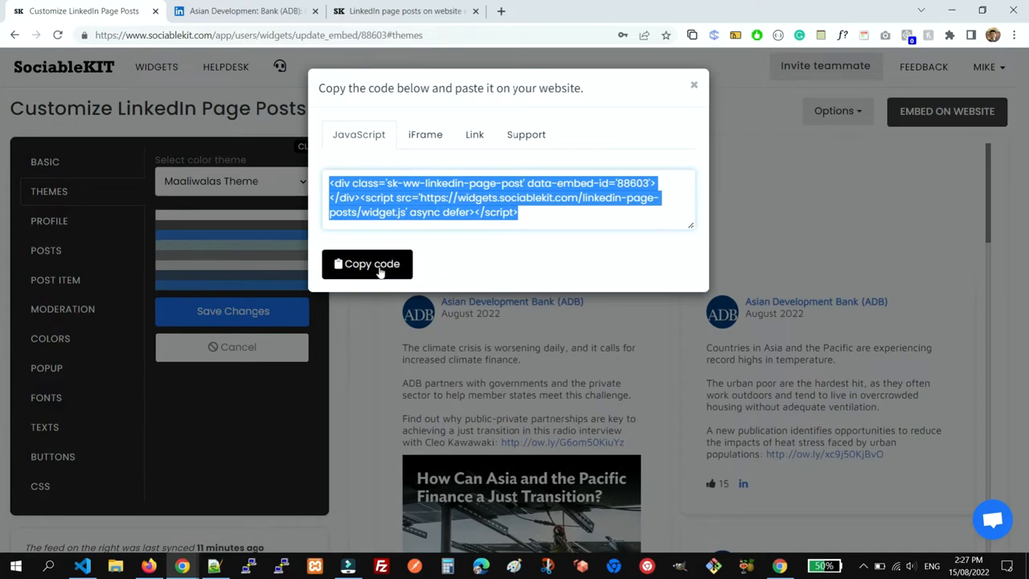
pyautogui.click(366, 263)
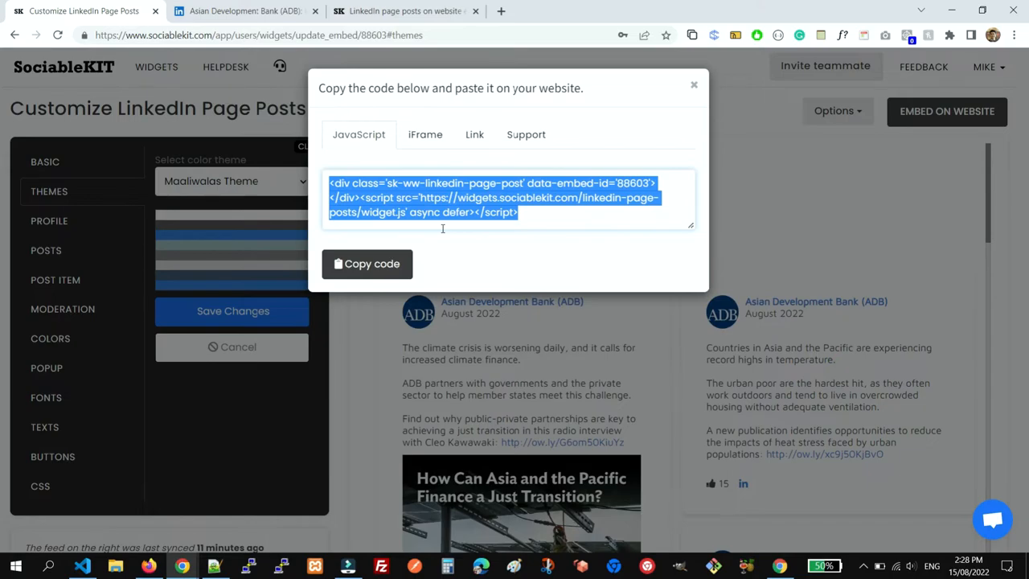
pyautogui.moveTo(424, 134)
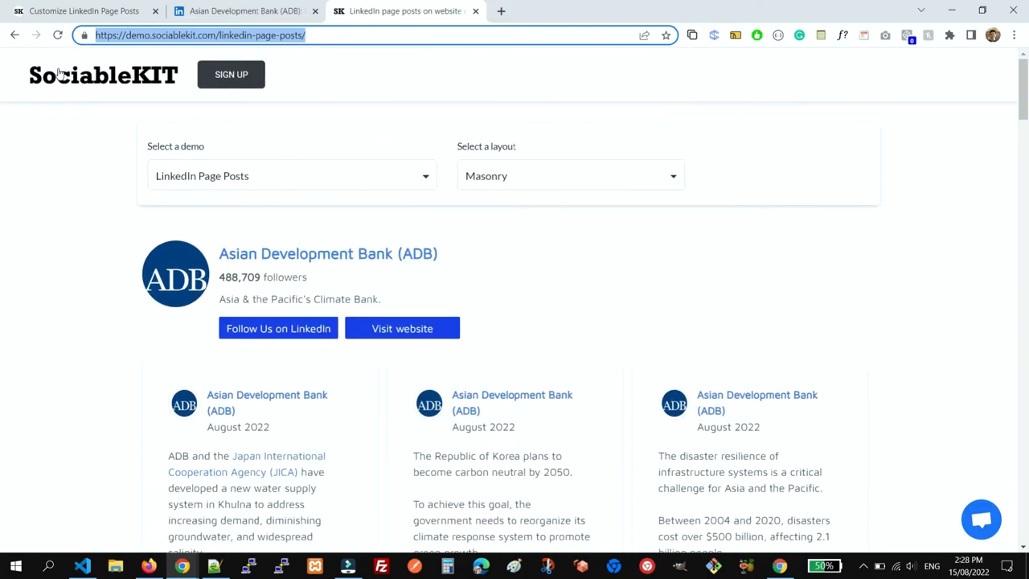
# Reload the demo page and scroll through the embedded Asian Development Bank posts
pyautogui.click(58, 37)
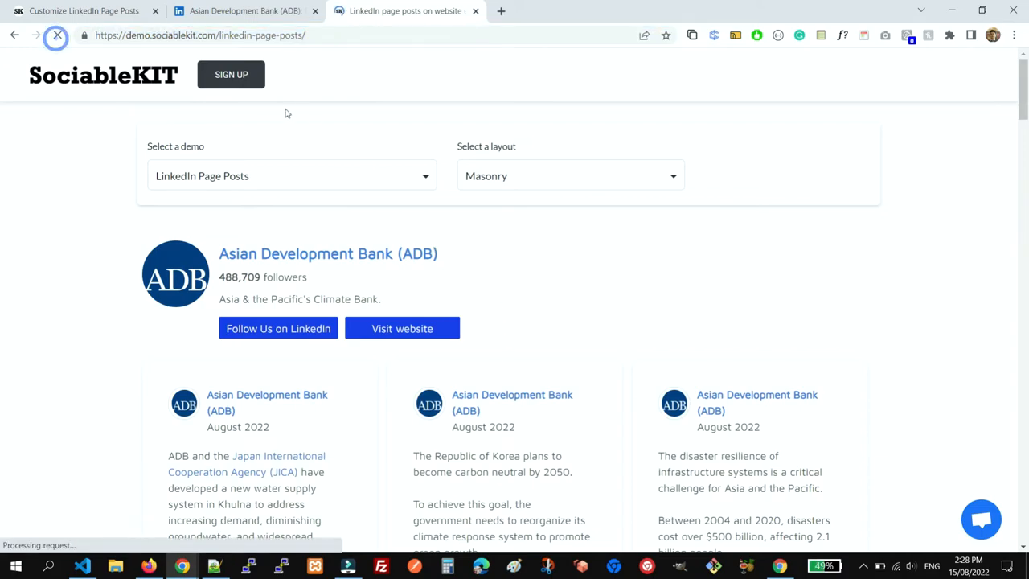
pyautogui.scroll(-3)
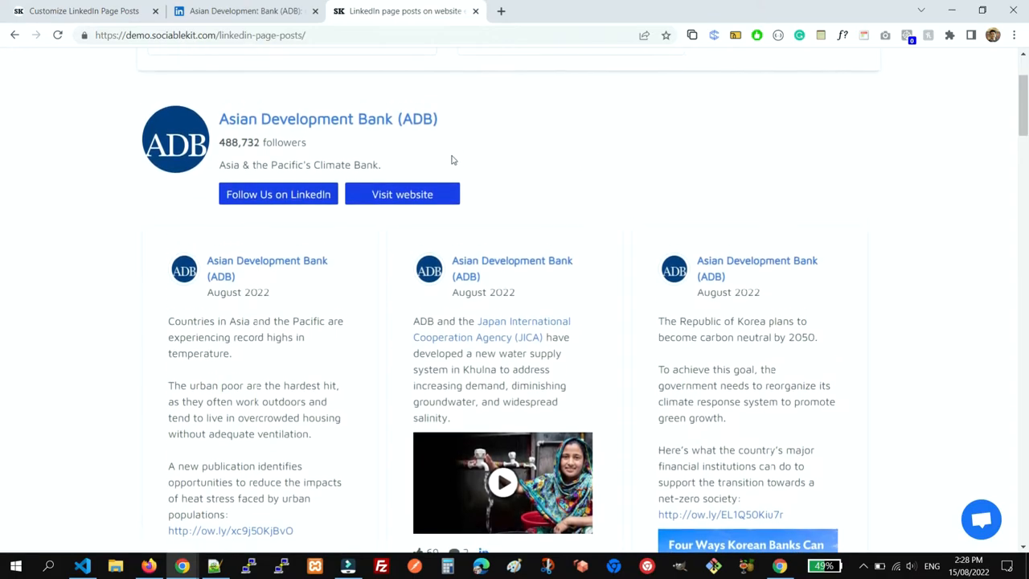
pyautogui.moveTo(584, 180)
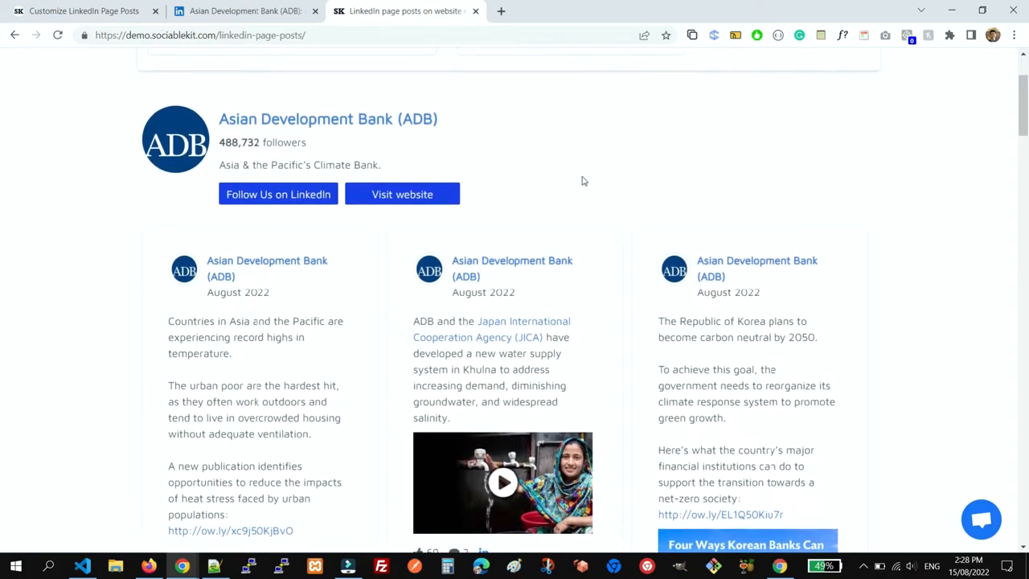
pyautogui.scroll(-3)
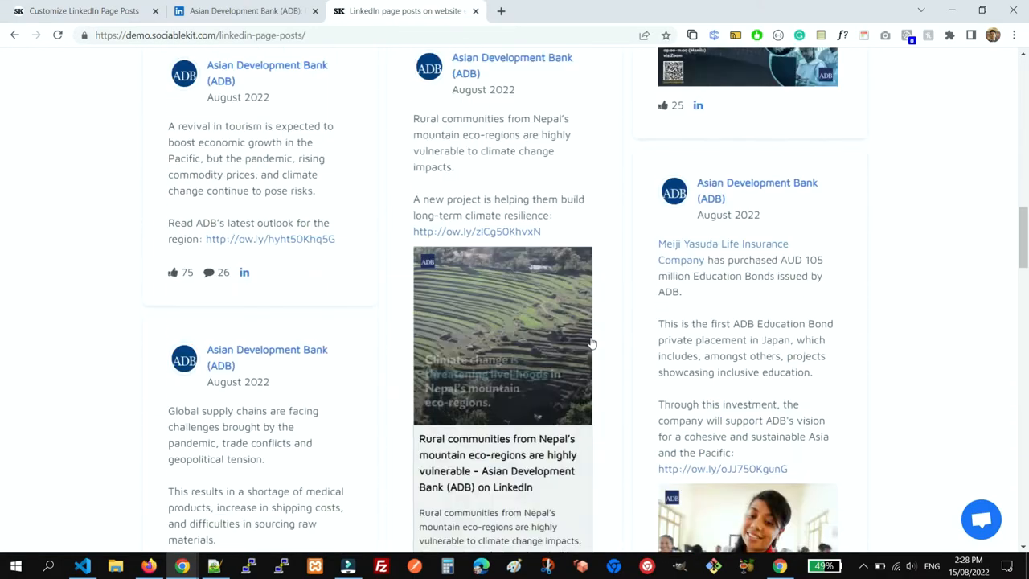
pyautogui.scroll(3)
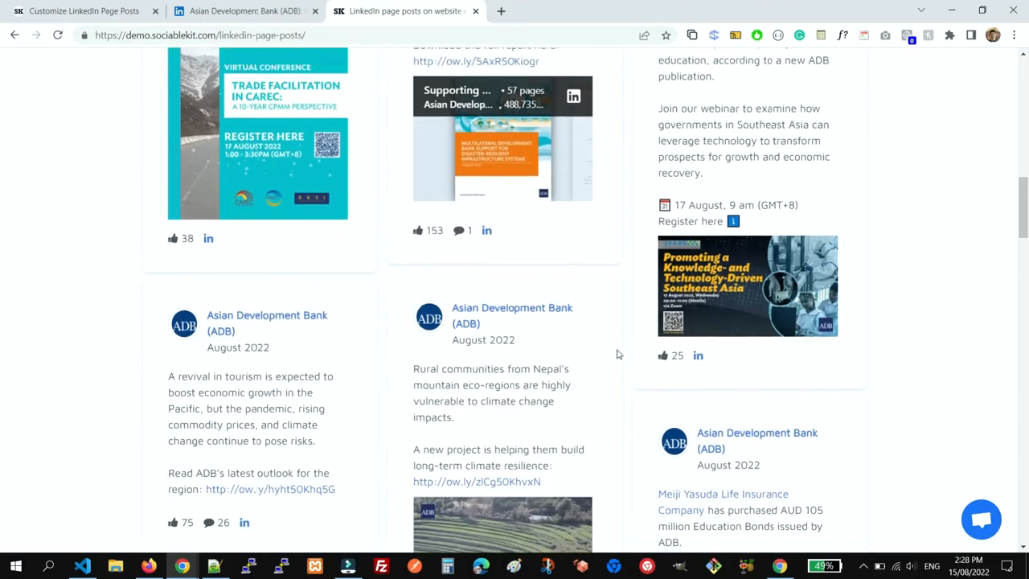
pyautogui.scroll(3)
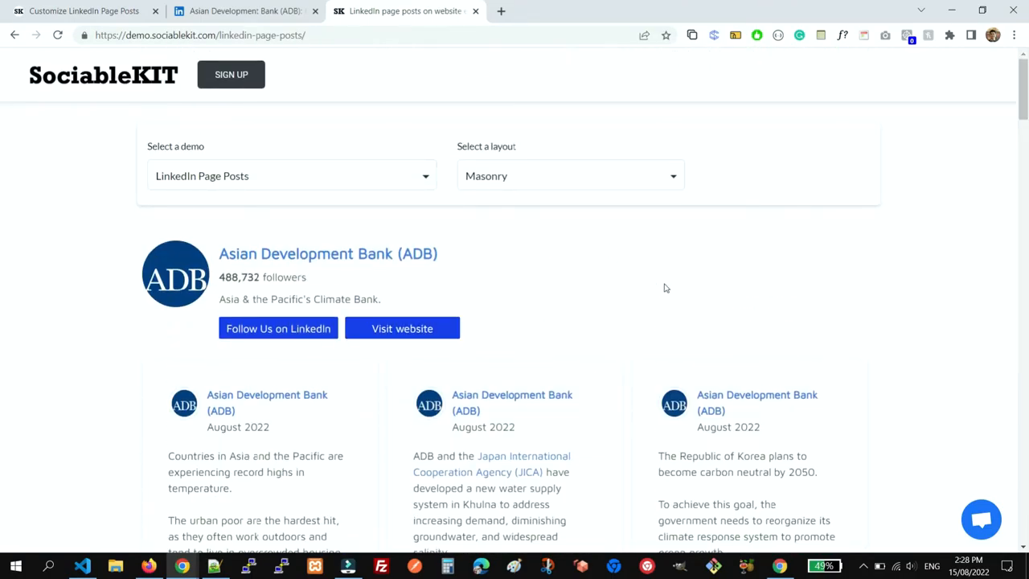
pyautogui.scroll(-3)
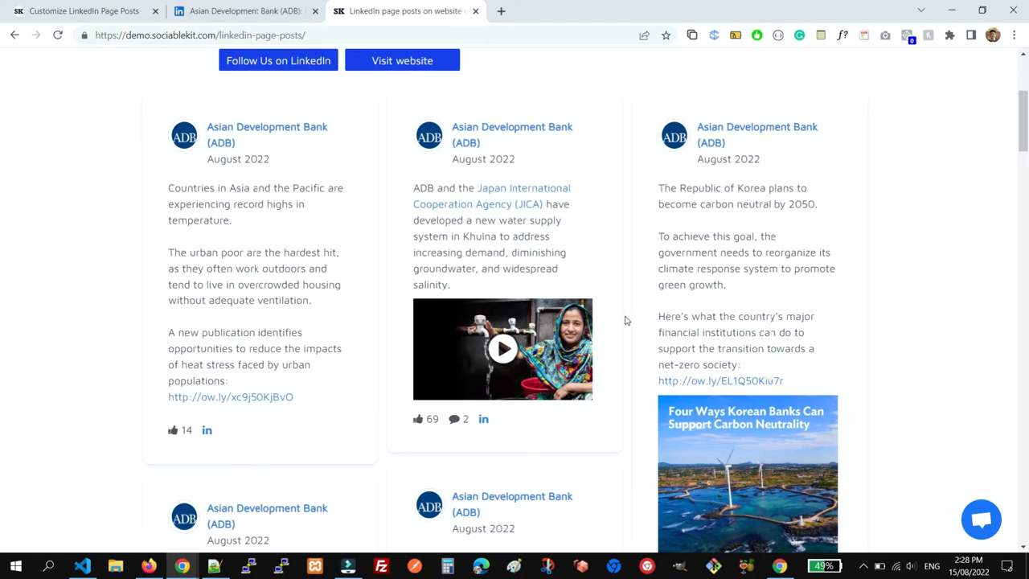
pyautogui.moveTo(620, 291)
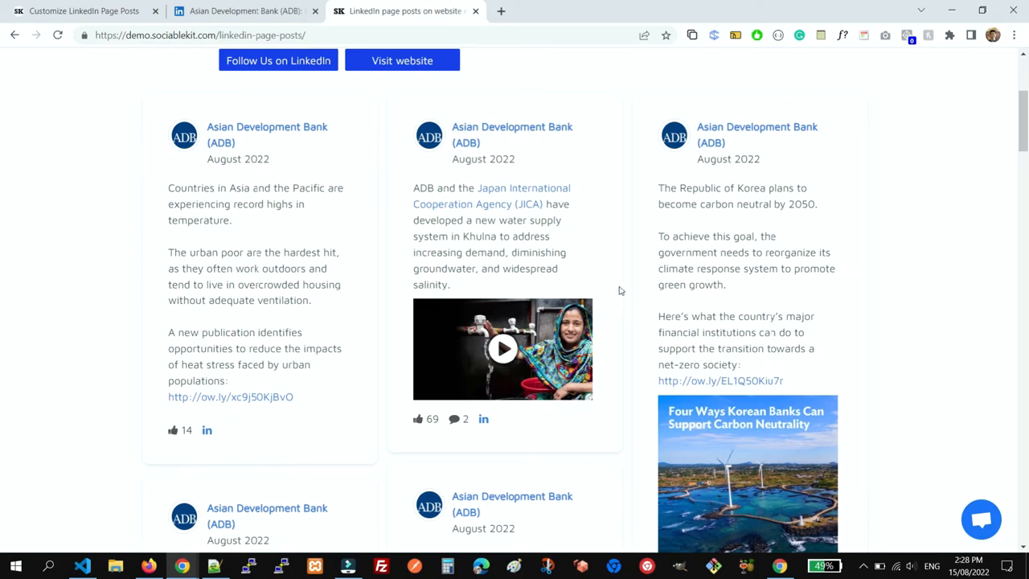
pyautogui.moveTo(621, 282)
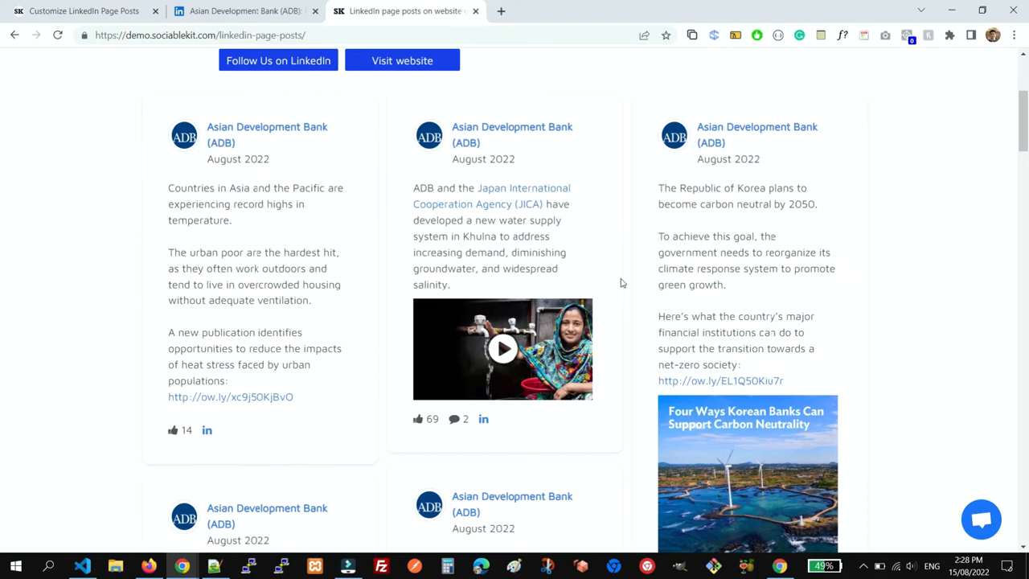
pyautogui.scroll(3)
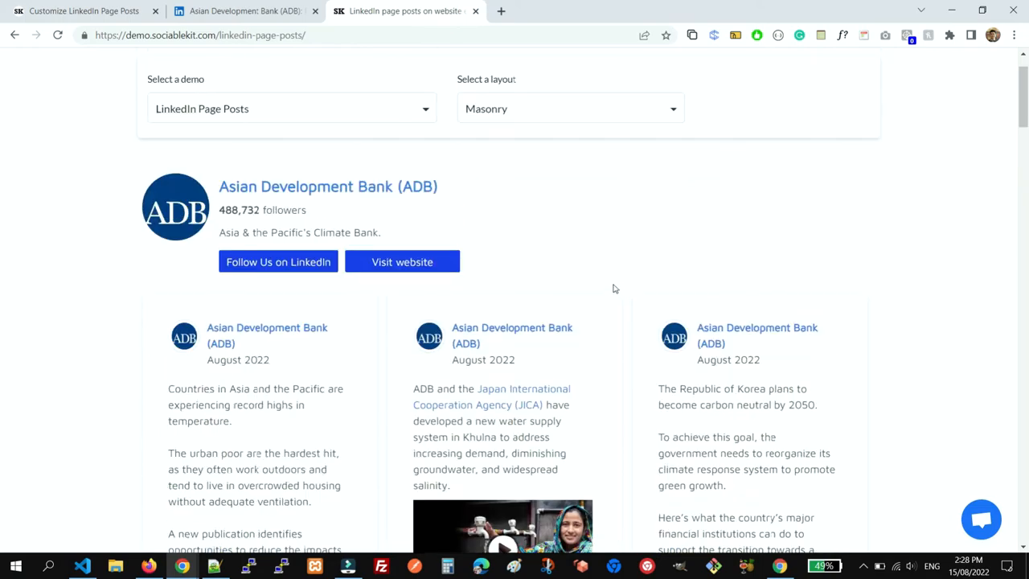
pyautogui.moveTo(627, 365)
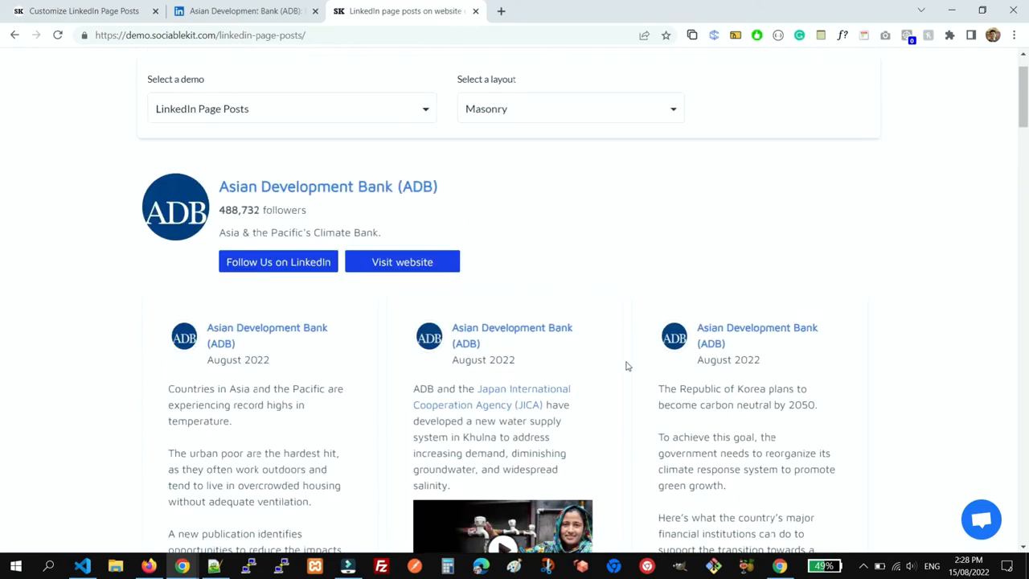
pyautogui.moveTo(629, 249)
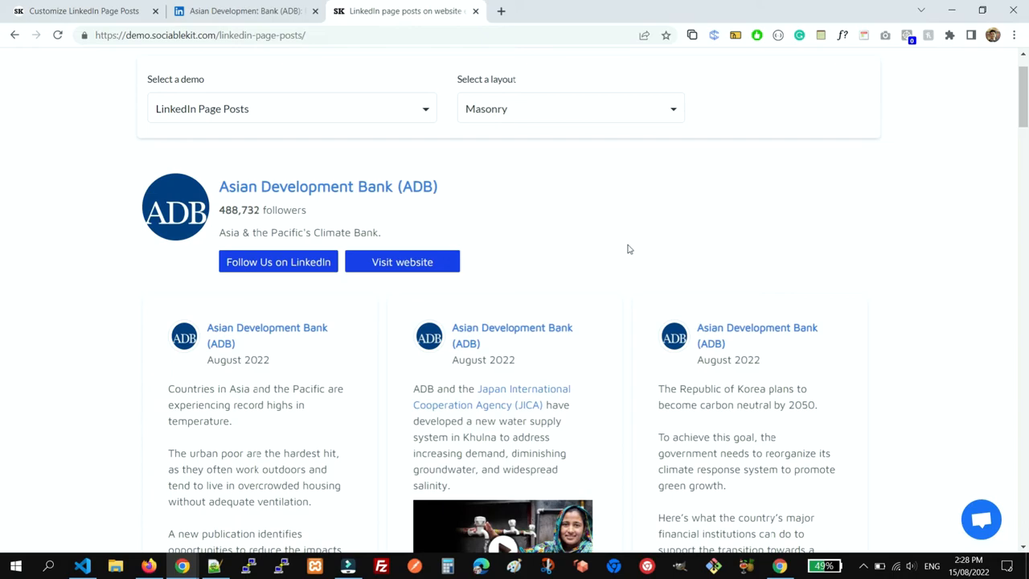
pyautogui.scroll(-3)
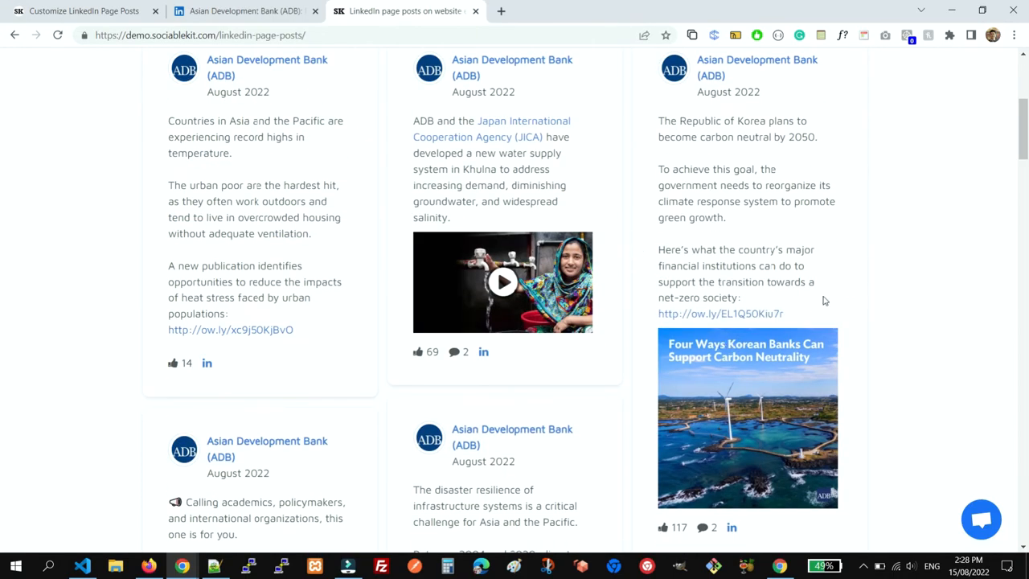
pyautogui.scroll(3)
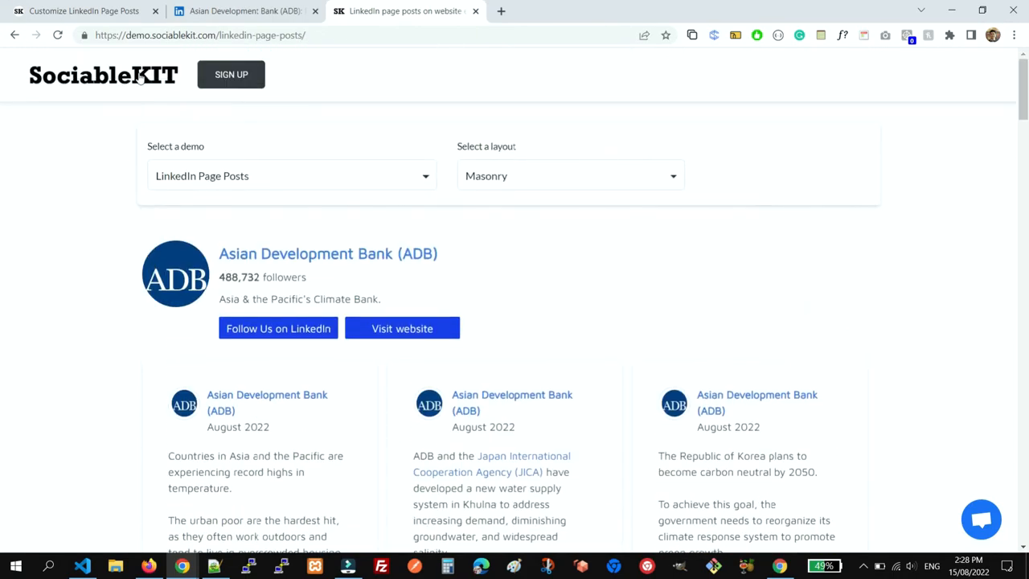
pyautogui.moveTo(97, 9)
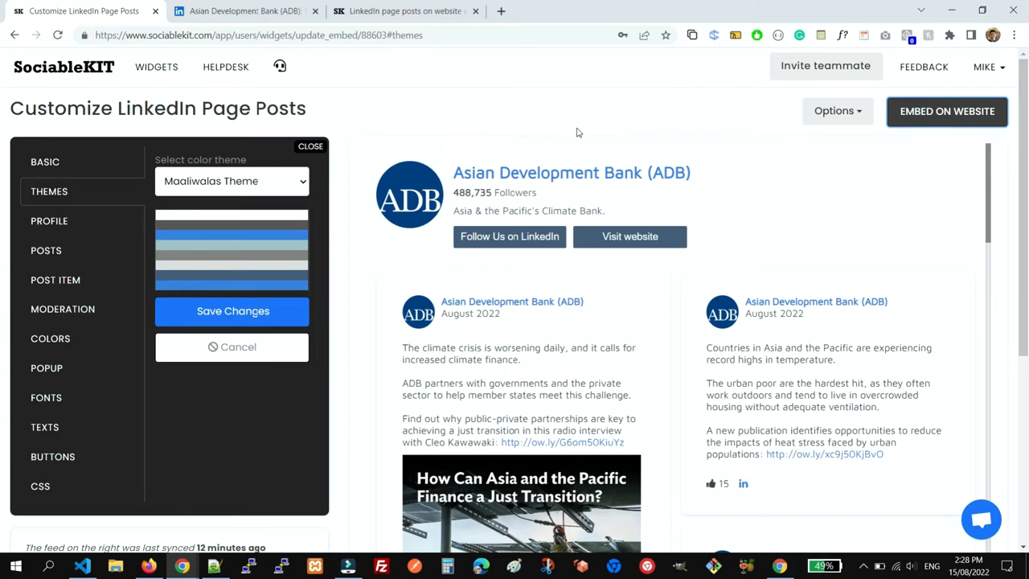
pyautogui.moveTo(568, 121)
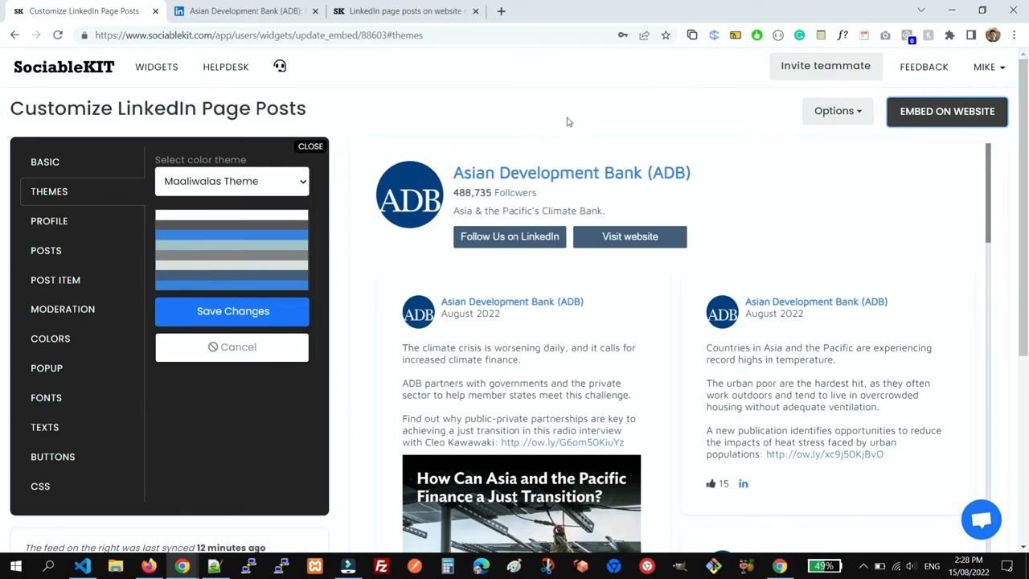
pyautogui.moveTo(574, 110)
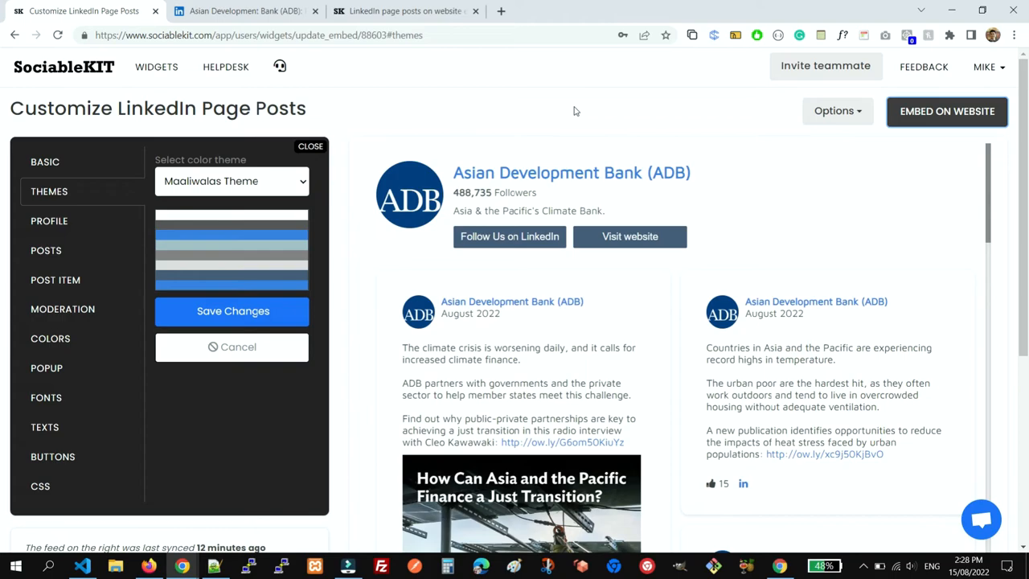
pyautogui.moveTo(583, 123)
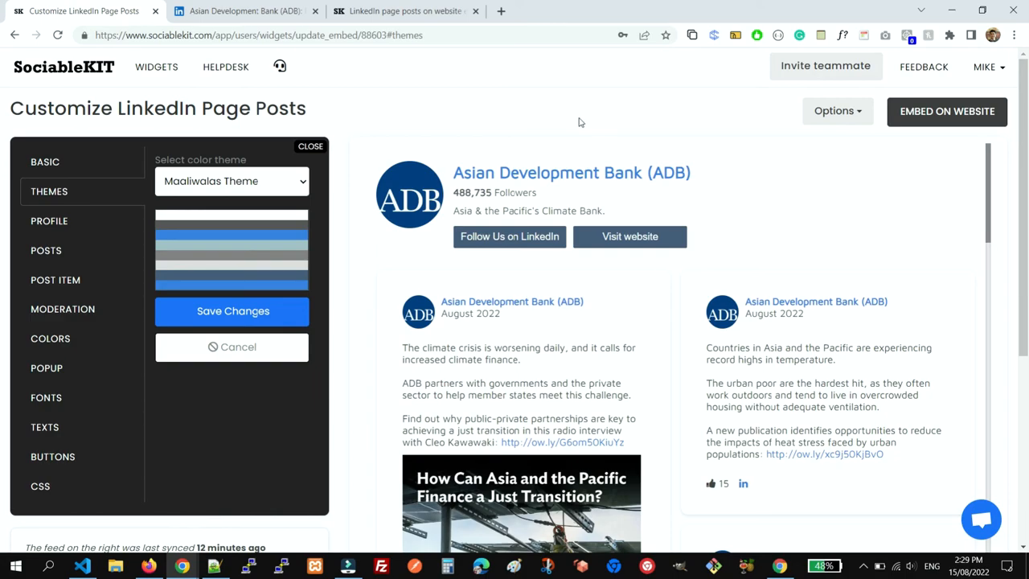
pyautogui.moveTo(83, 78)
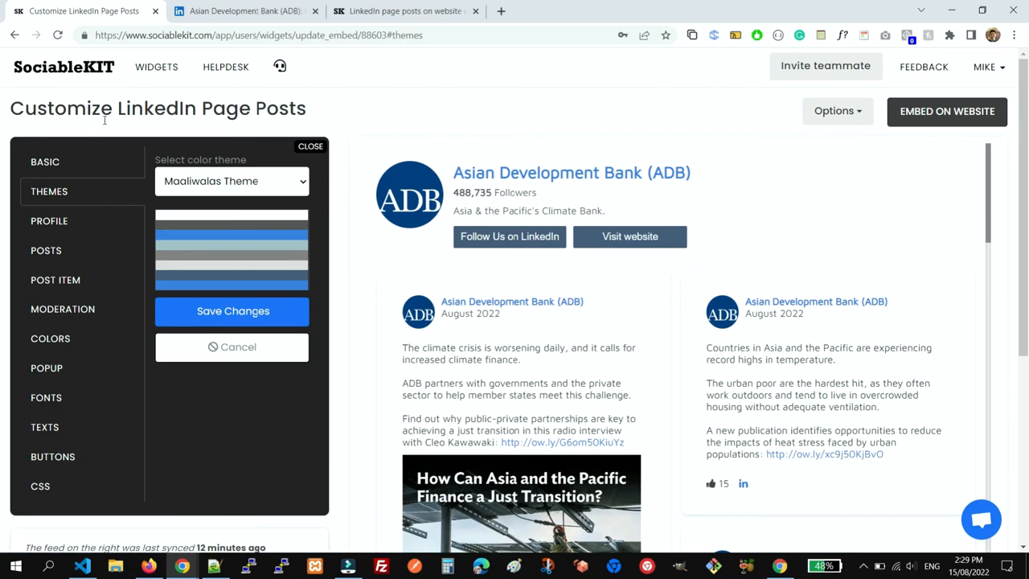
pyautogui.moveTo(583, 95)
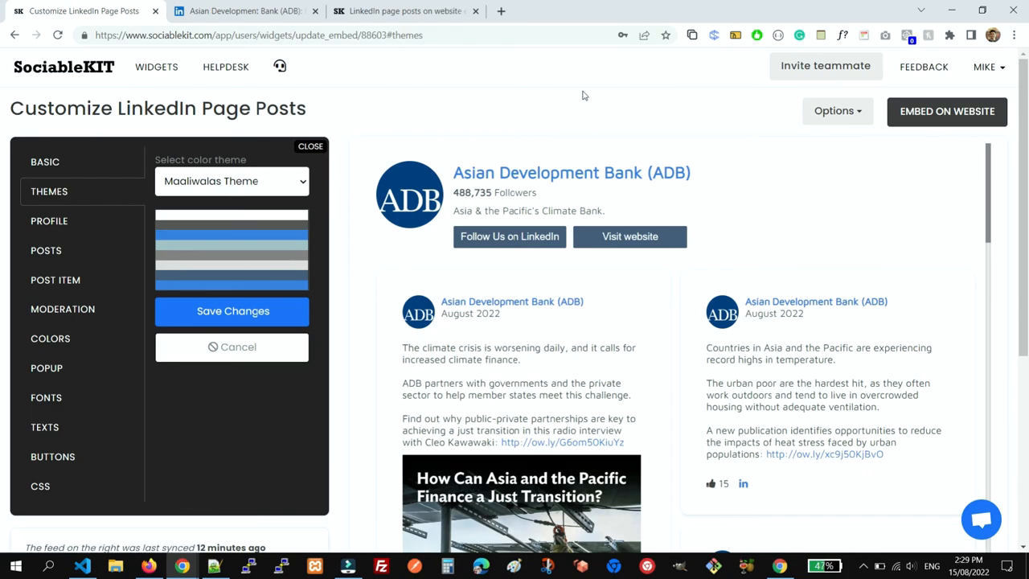
# Open and then close the support chat bubble in the LinkedIn Page Posts customizer
pyautogui.click(978, 517)
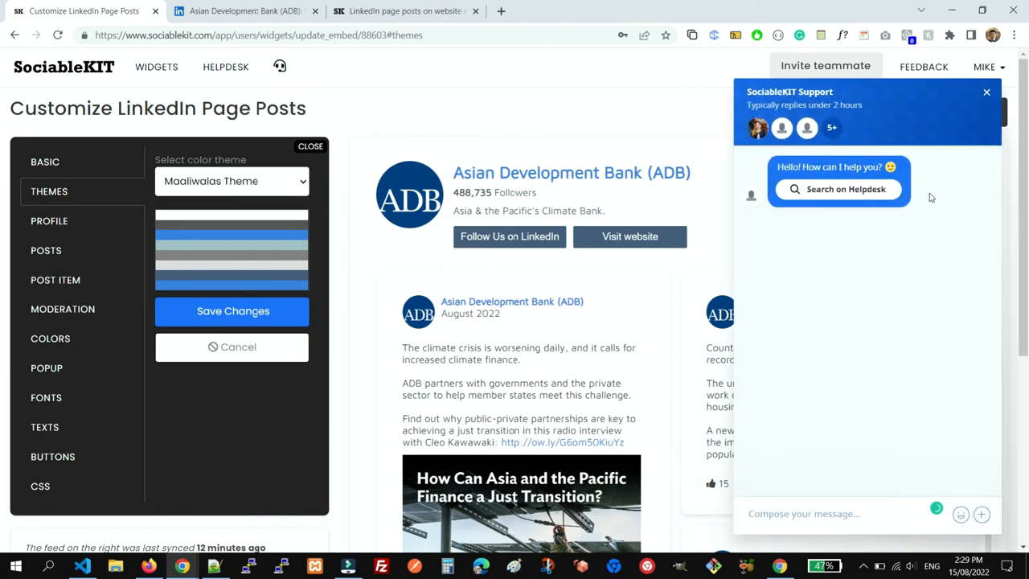
pyautogui.click(987, 93)
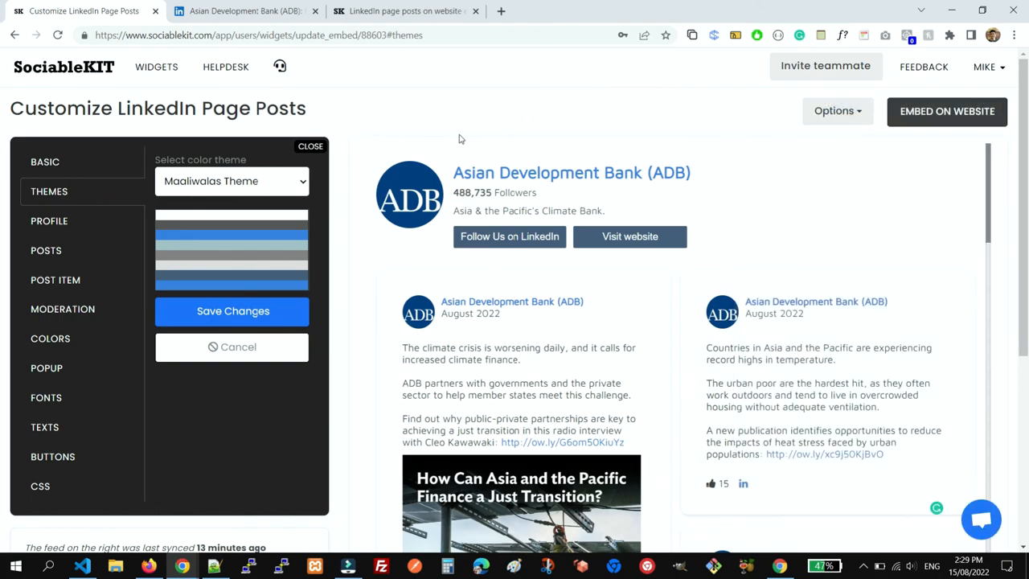
pyautogui.moveTo(450, 125)
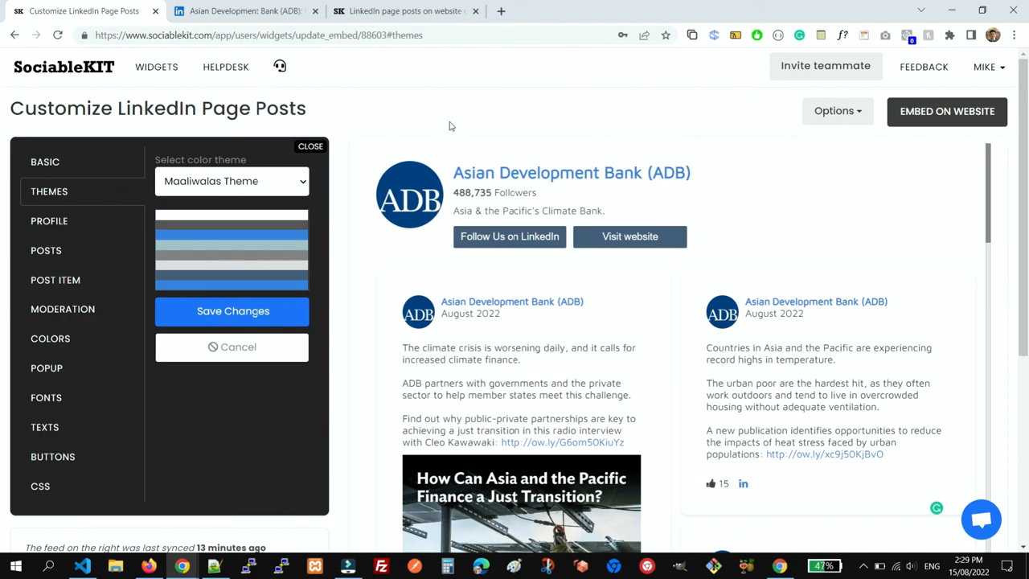
pyautogui.moveTo(455, 121)
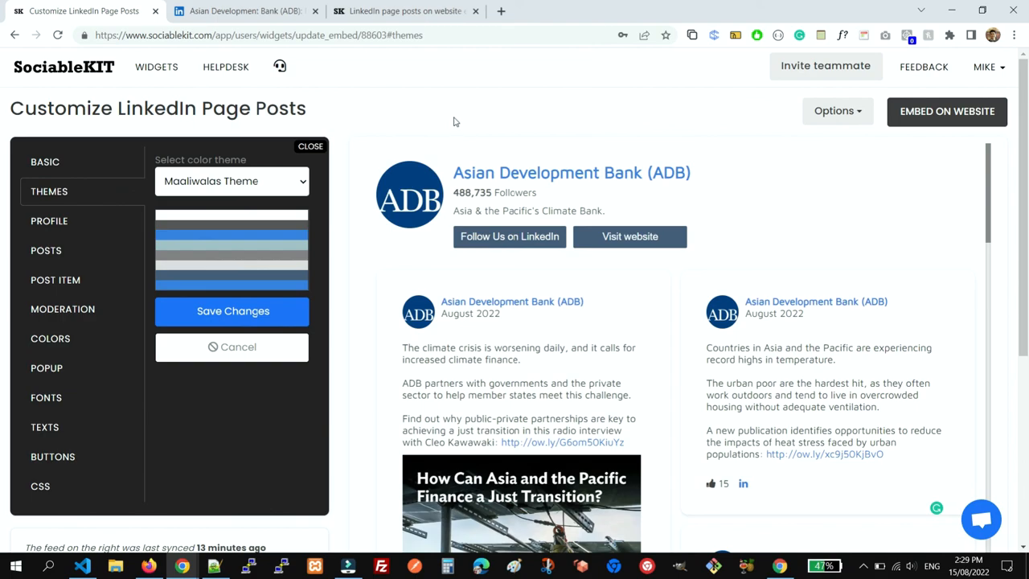